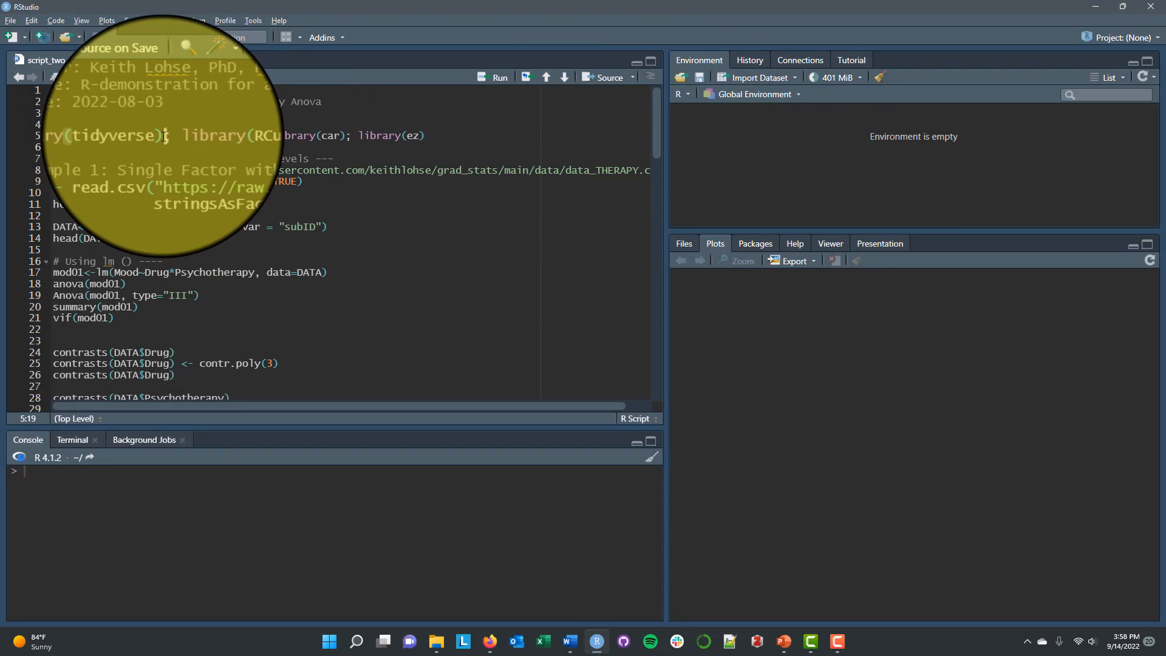
Run the library and read.csv lines, add subID, and print head(DATA).
{"action": "left_click", "coordinate": [500, 77]}
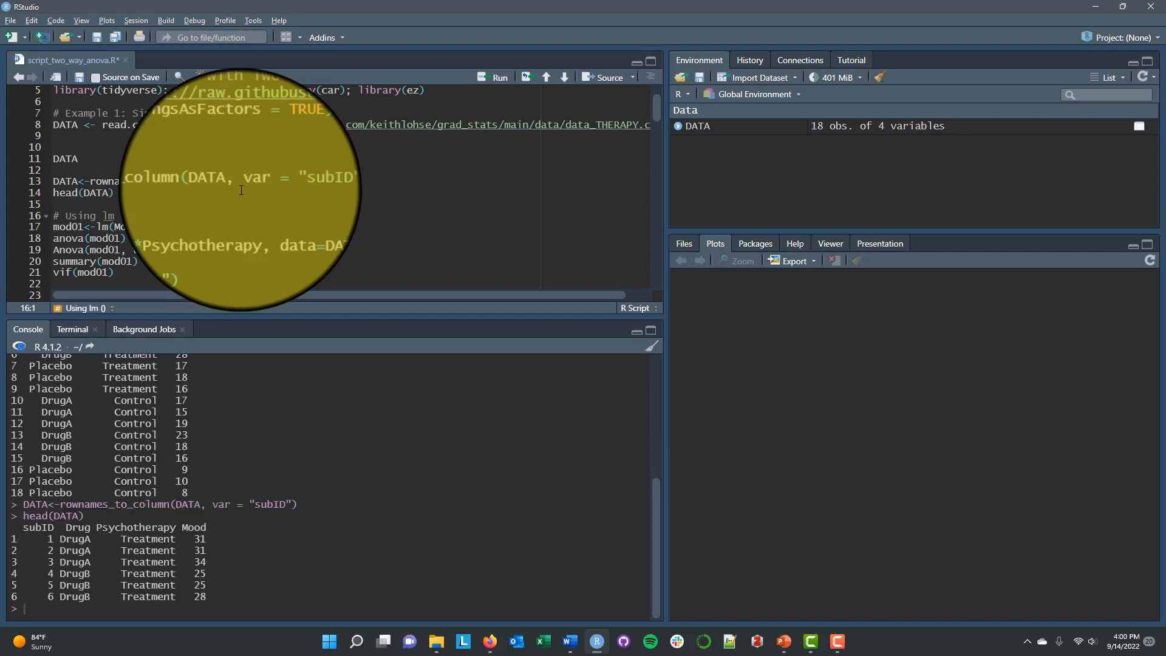
{"action": "mouse_move", "coordinate": [209, 573]}
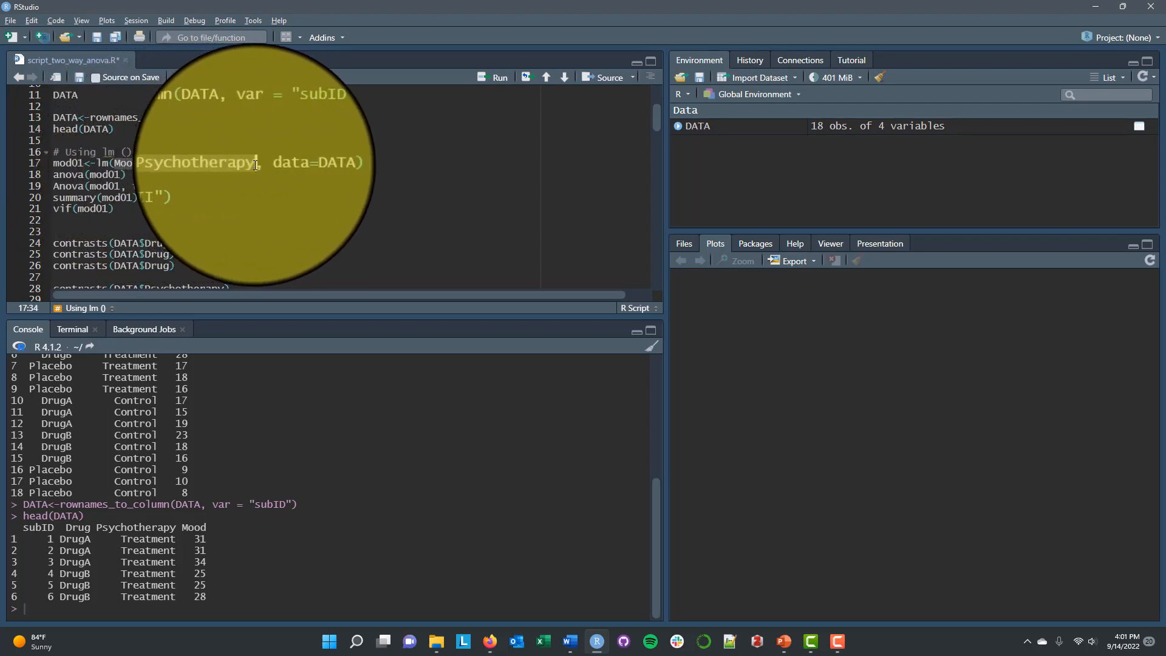
{"action": "mouse_move", "coordinate": [169, 164]}
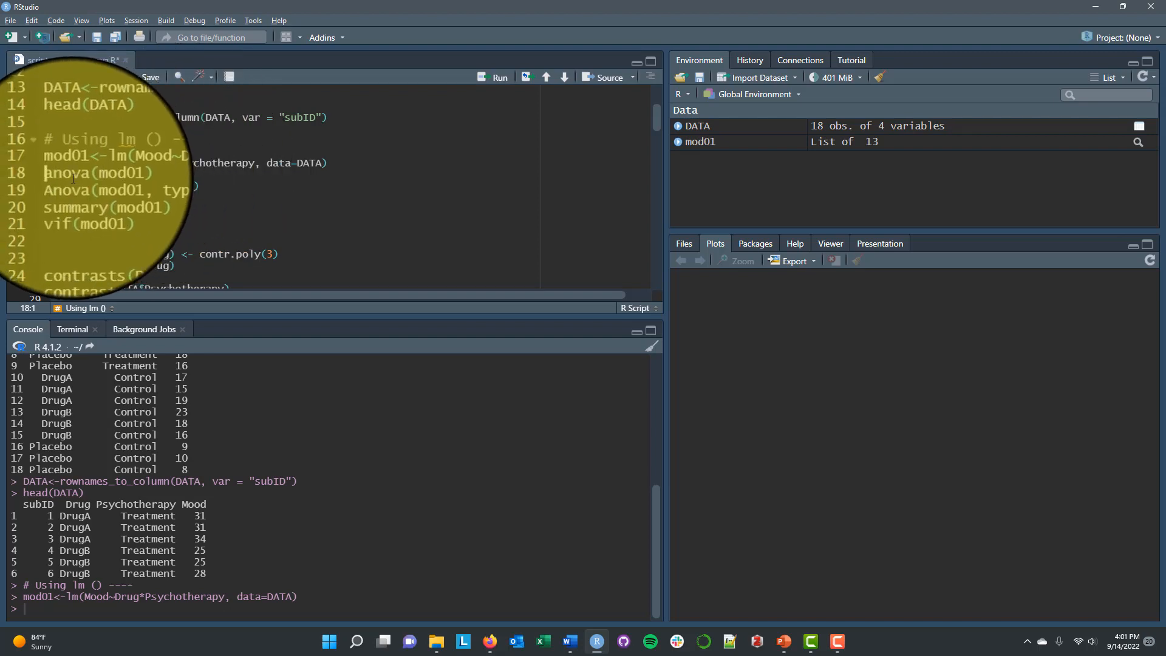
{"action": "mouse_move", "coordinate": [75, 173]}
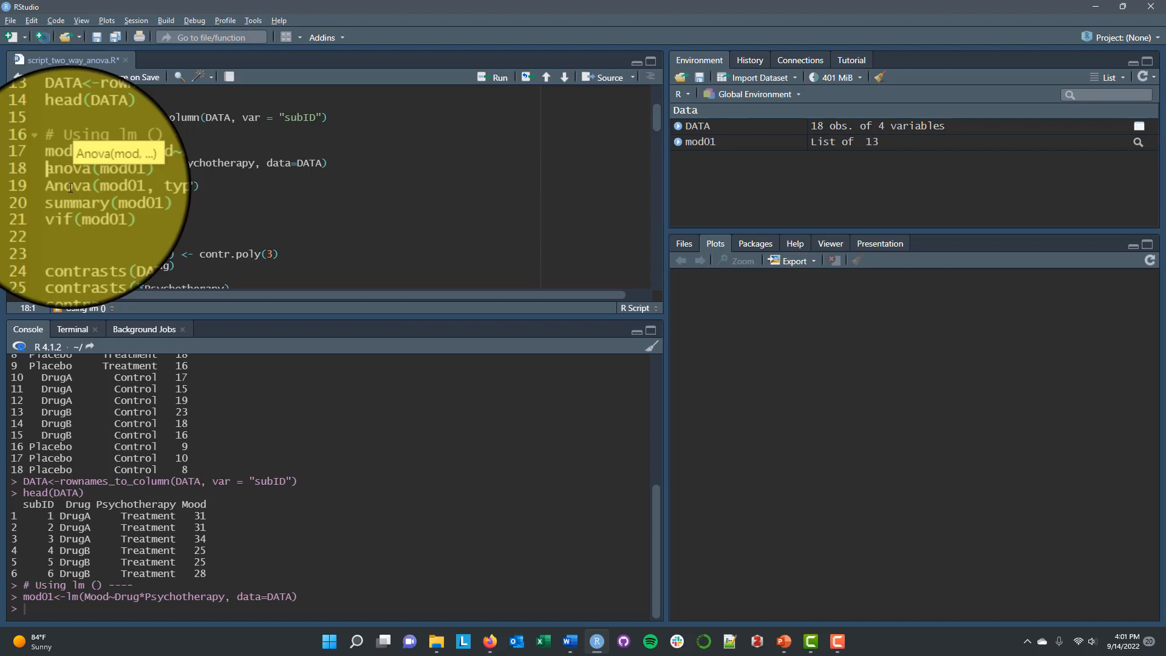
Run anova(mod01) to print the ANOVA table with Drug, Psychotherapy and interaction p-values.
{"action": "left_click", "coordinate": [501, 77]}
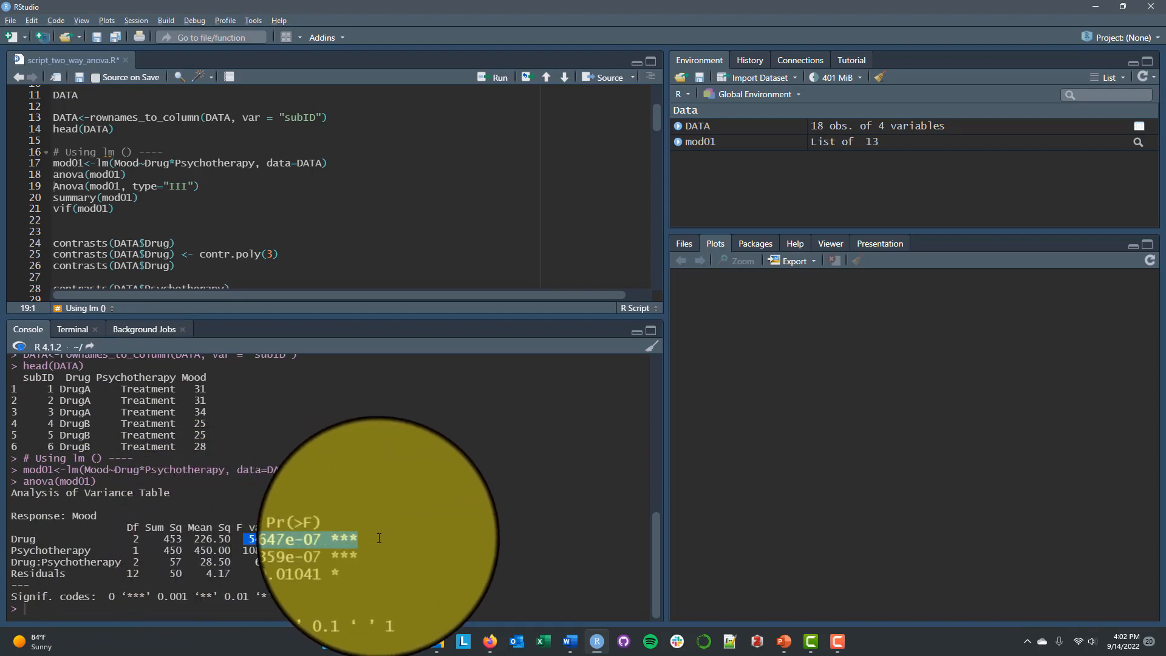
{"action": "mouse_move", "coordinate": [286, 550]}
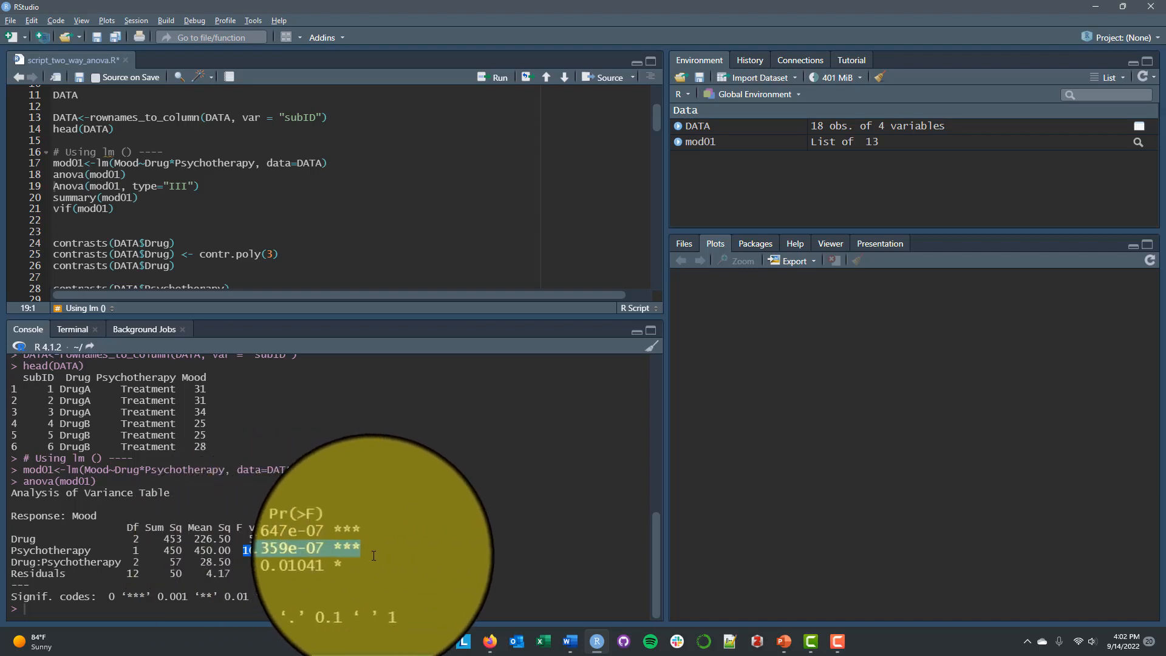
{"action": "mouse_move", "coordinate": [257, 565]}
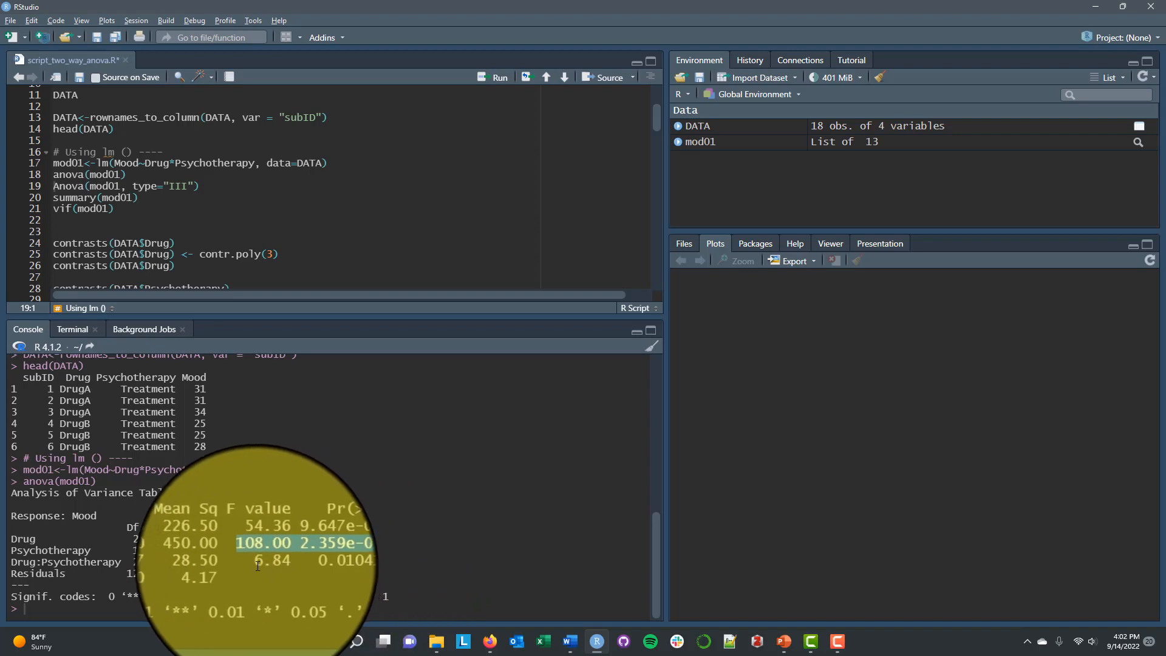
{"action": "mouse_move", "coordinate": [322, 554]}
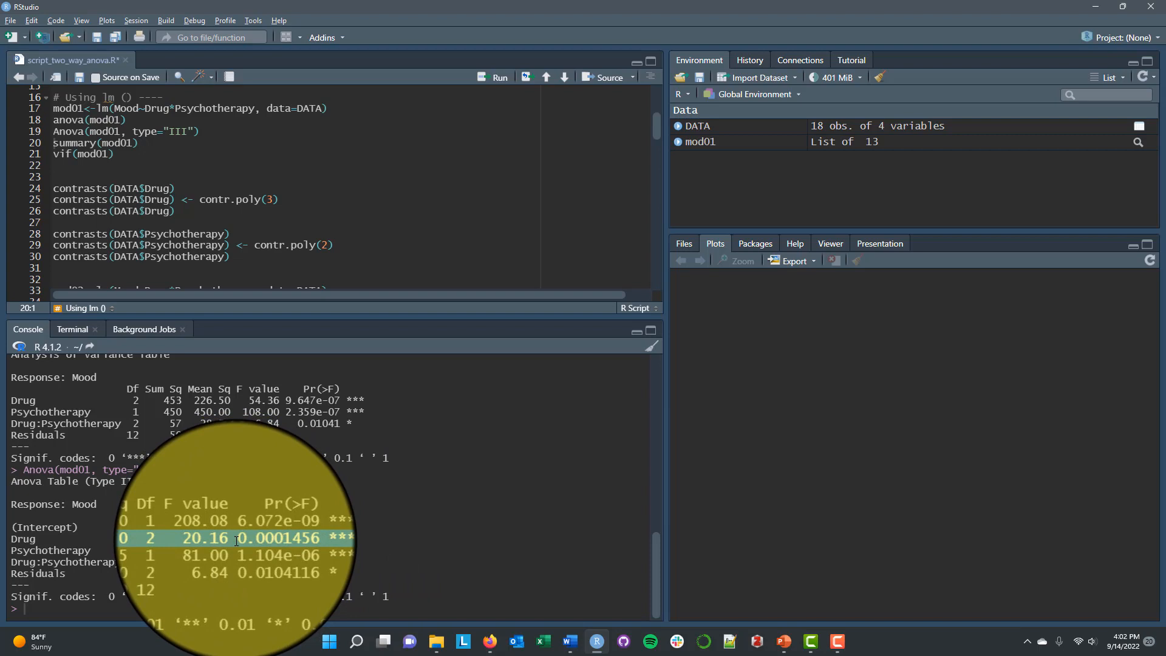
{"action": "mouse_move", "coordinate": [115, 550]}
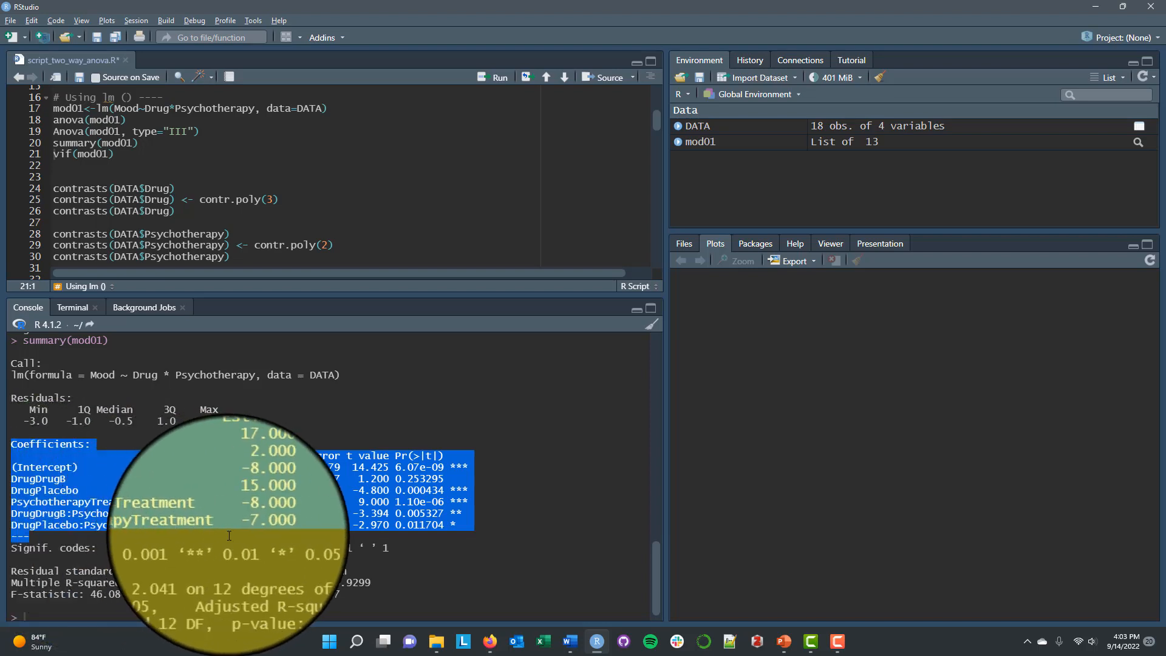
{"action": "mouse_move", "coordinate": [232, 501]}
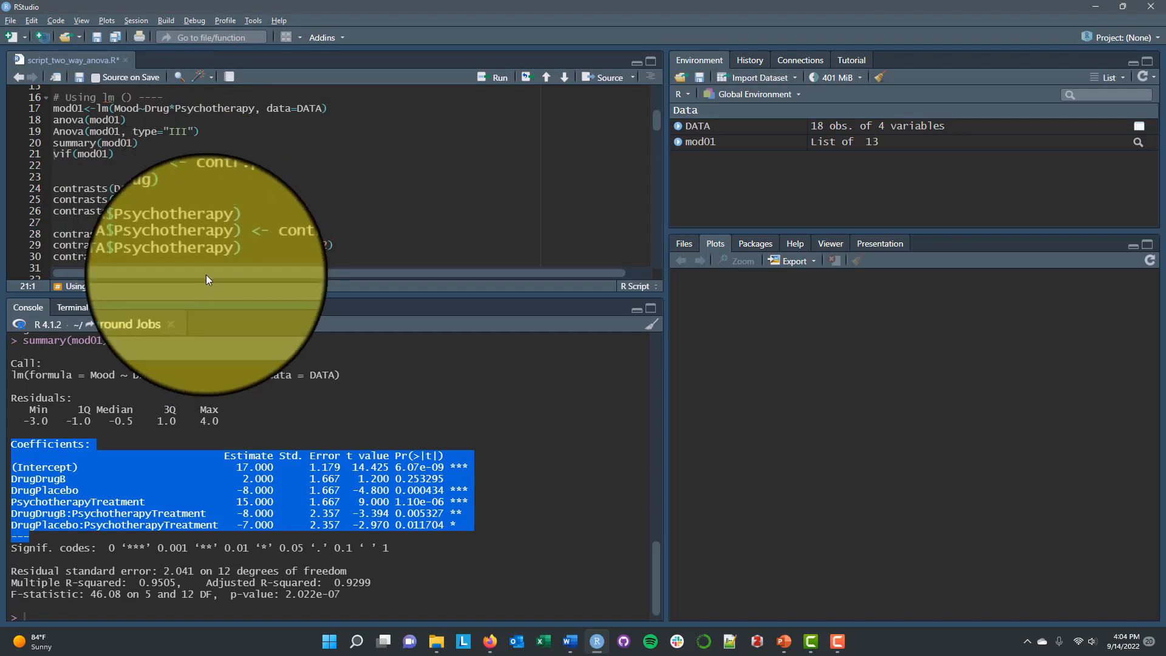
{"action": "mouse_move", "coordinate": [99, 226]}
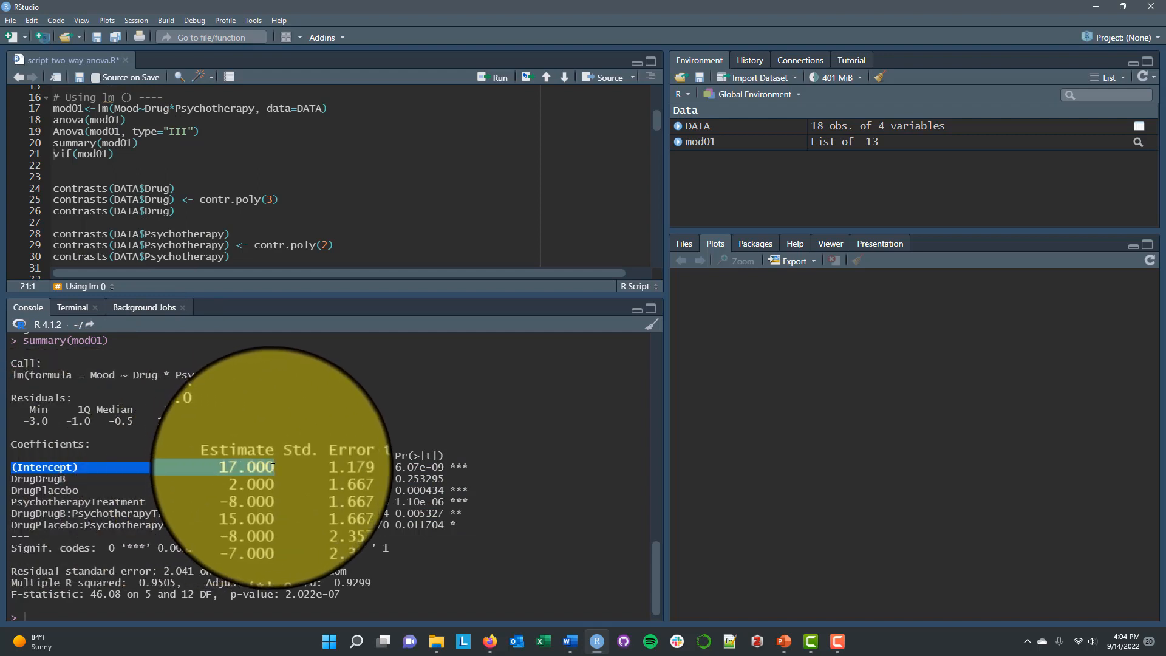
{"action": "mouse_move", "coordinate": [281, 467]}
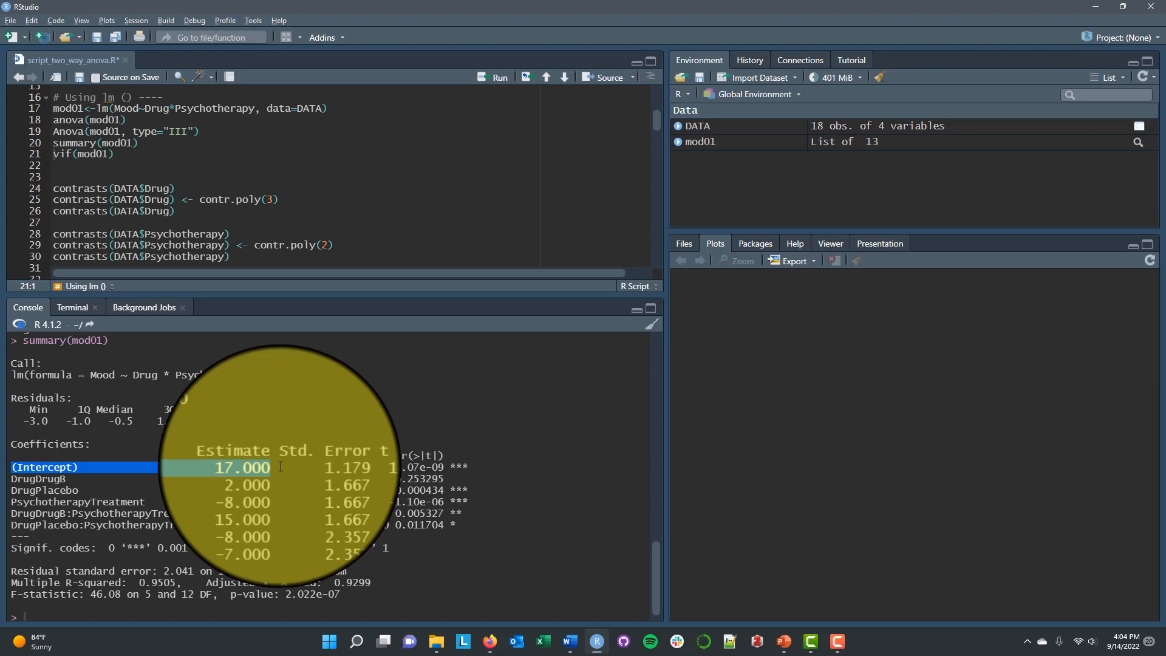
{"action": "mouse_move", "coordinate": [107, 473]}
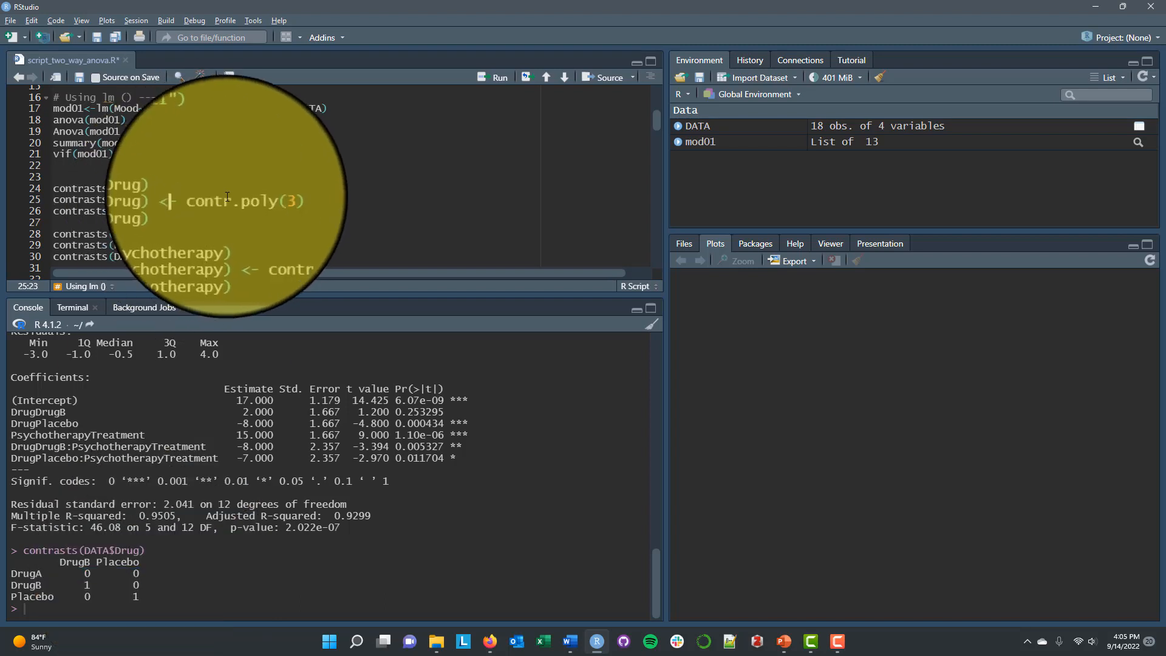
Scroll to line 24 and print contrasts(DATA$Drug), showing DrugB and Placebo versus DrugA.
{"action": "scroll", "scroll_direction": "down", "scroll_amount": 3}
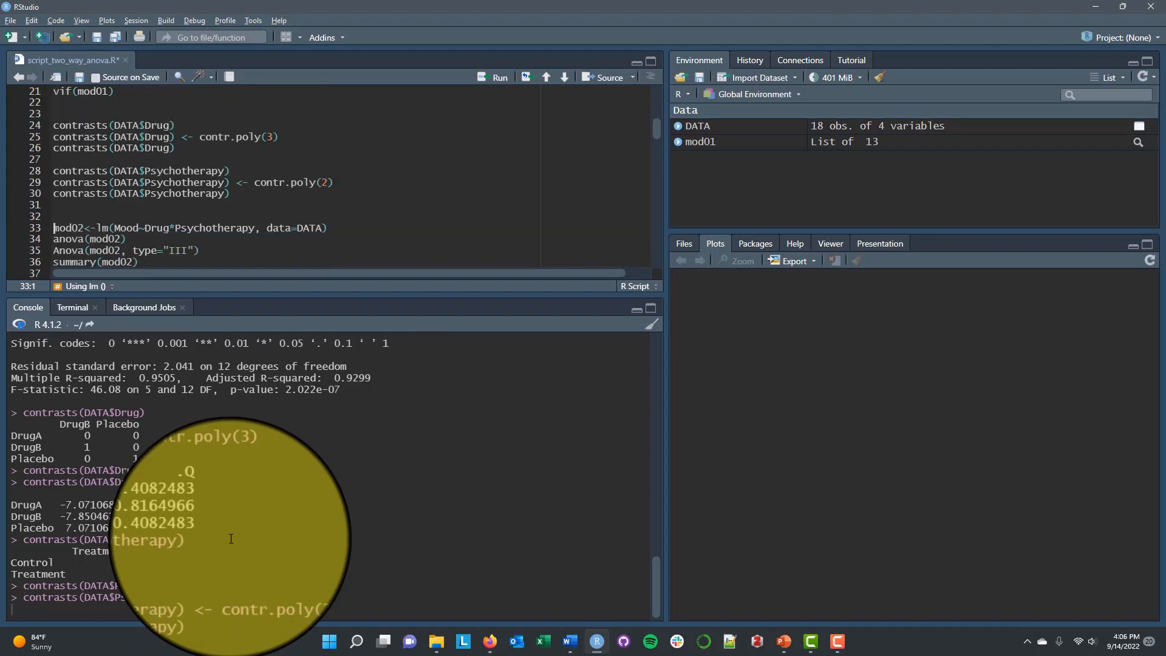
Set contr.poly contrasts for Drug and Psychotherapy and print both factors' codes.
{"action": "scroll", "scroll_direction": "down", "scroll_amount": 3}
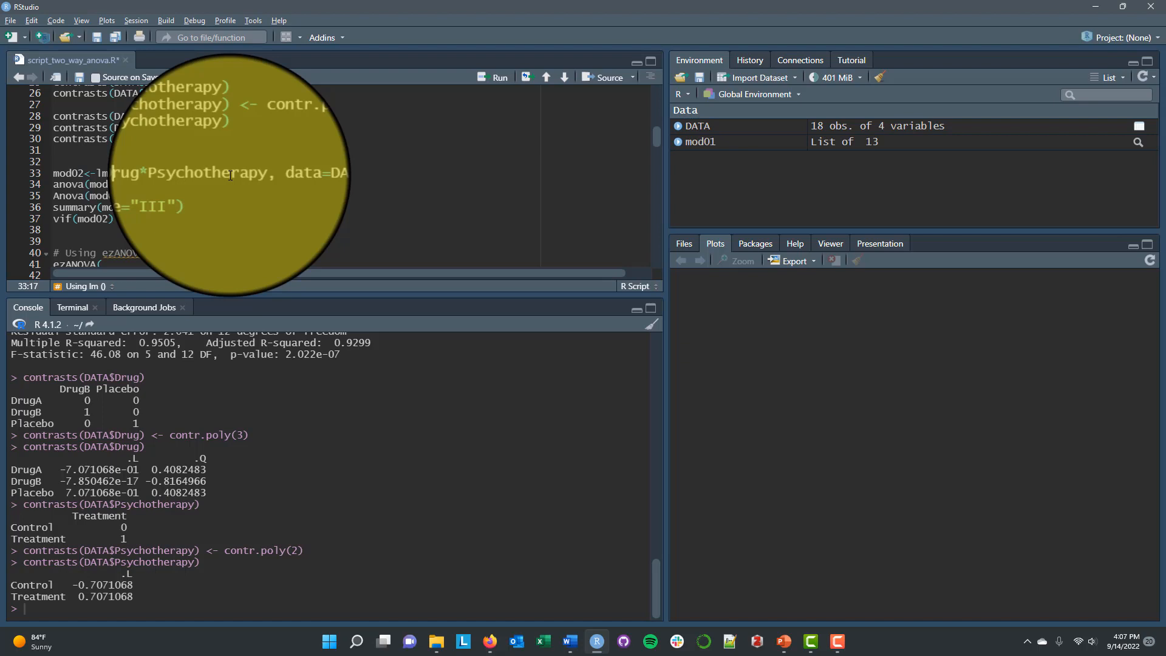
{"action": "left_click", "coordinate": [499, 77]}
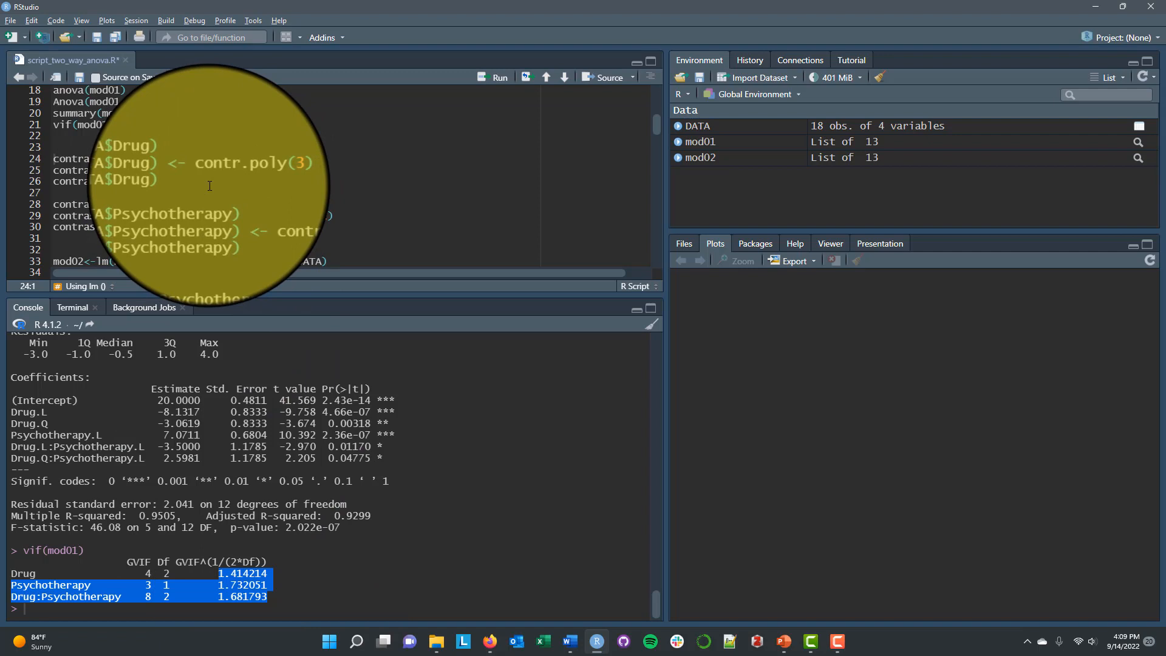
Review the mod02 summary coefficients and the vif GVIF table.
{"action": "scroll", "scroll_direction": "down", "scroll_amount": 3}
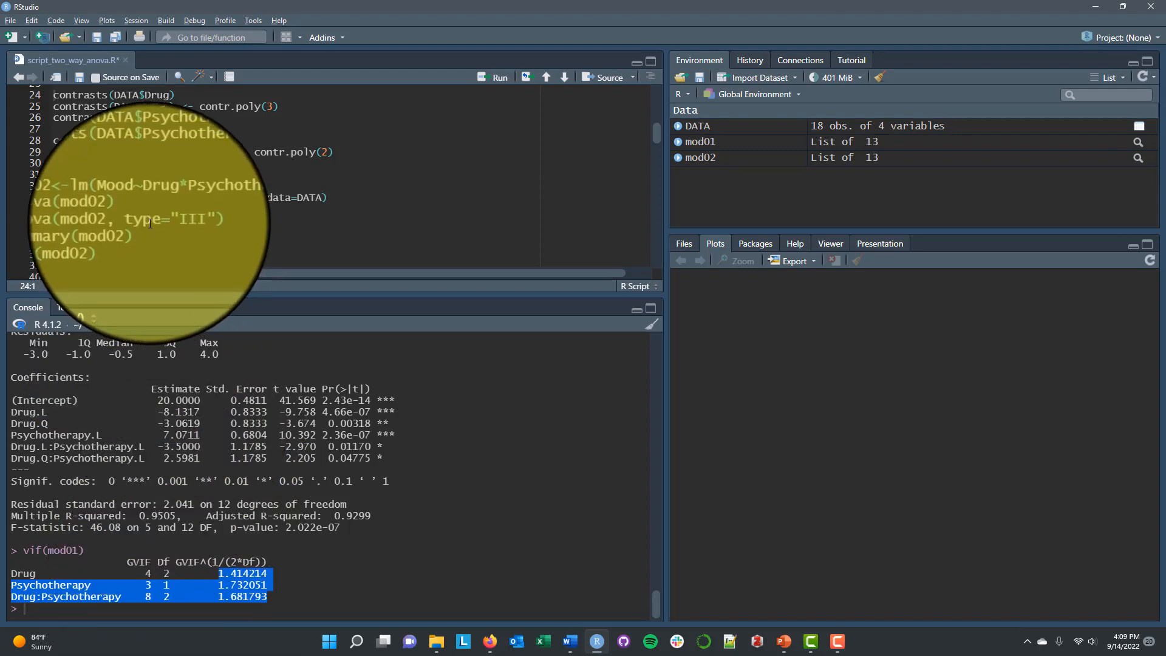
{"action": "scroll", "scroll_direction": "down", "scroll_amount": 3}
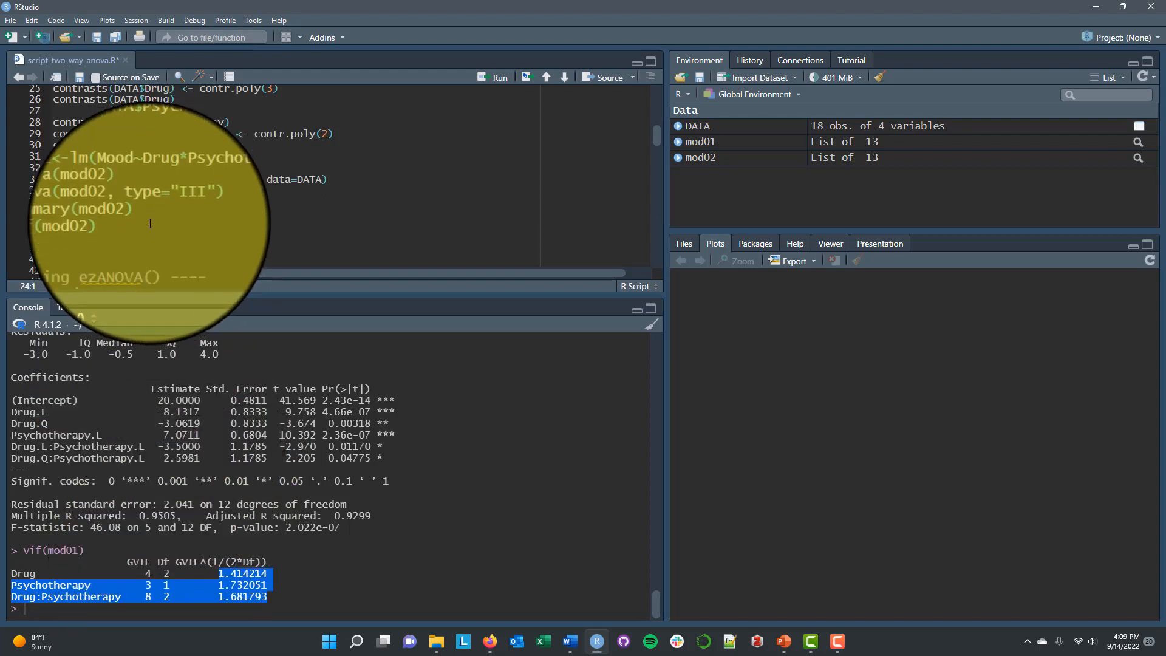
{"action": "scroll", "scroll_direction": "down", "scroll_amount": 3}
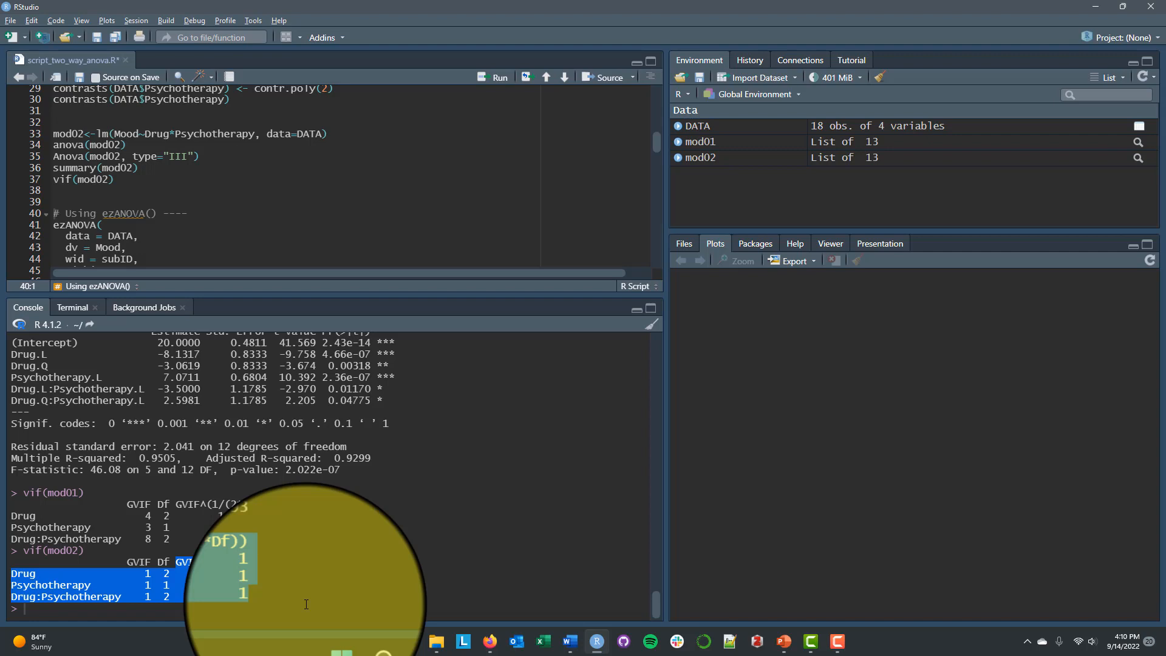
{"action": "mouse_move", "coordinate": [314, 584]}
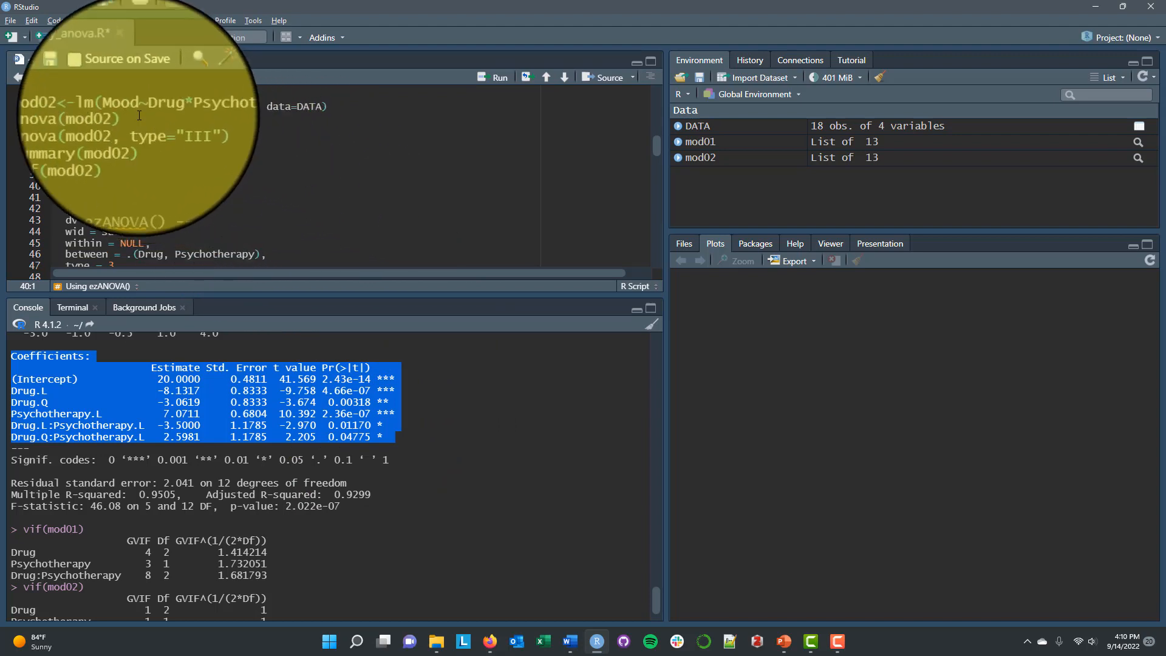
{"action": "scroll", "scroll_direction": "down", "scroll_amount": 3}
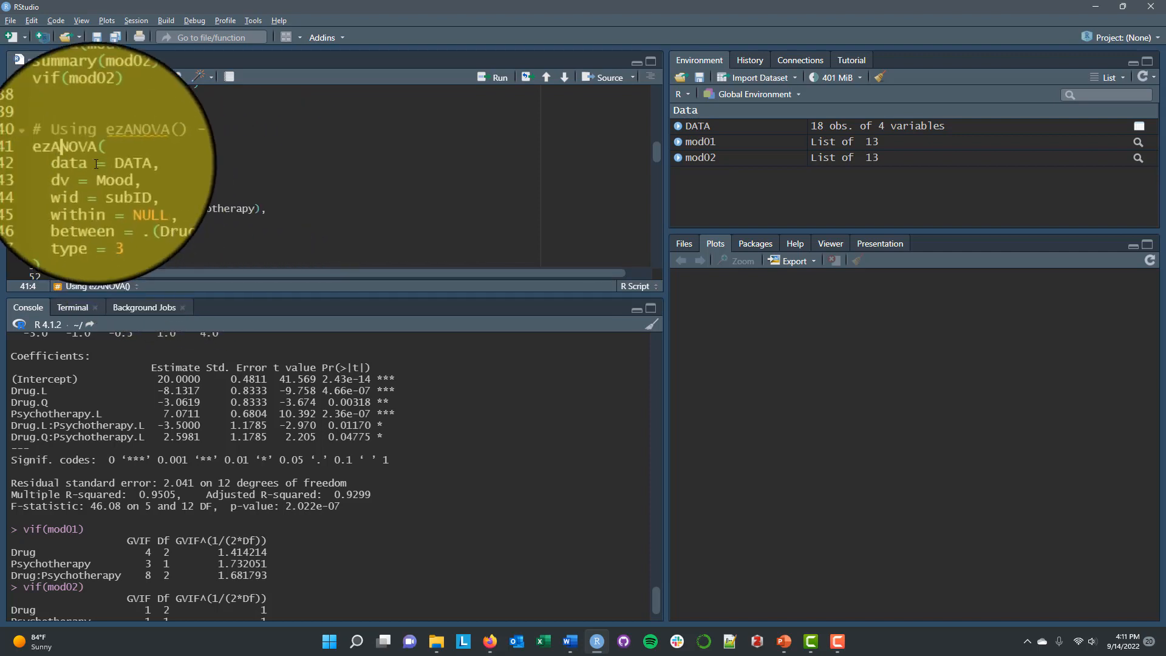
Place the cursor inside the ezANOVA( call under '# Using ezANOVA()'.
{"action": "left_click", "coordinate": [500, 77]}
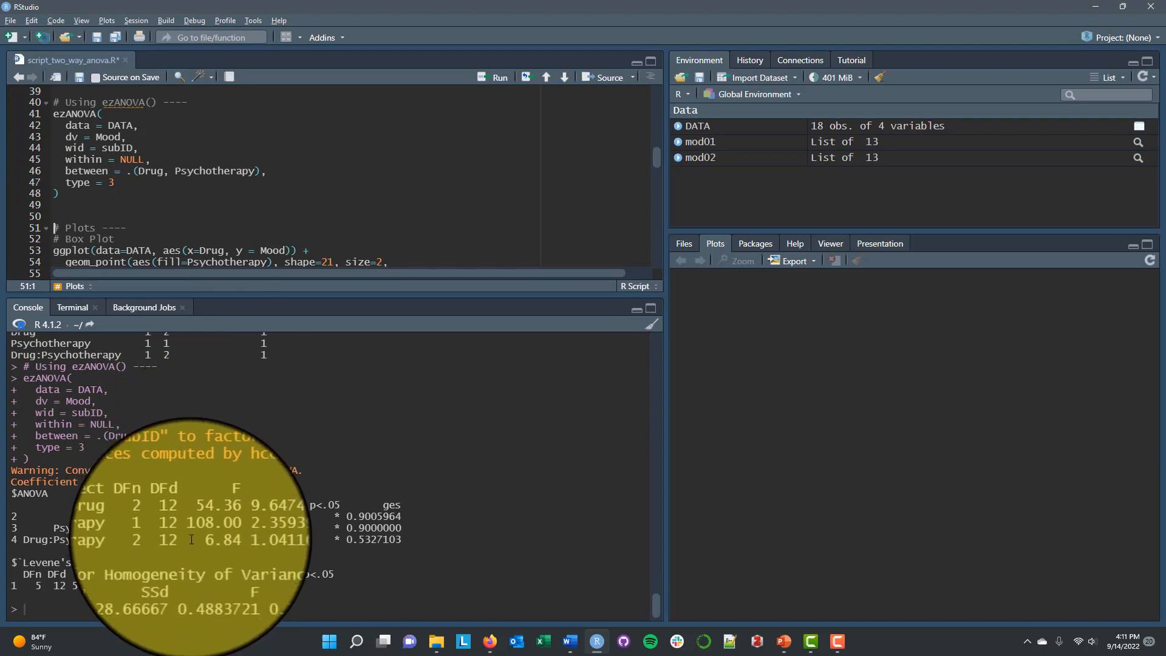
{"action": "mouse_move", "coordinate": [89, 521]}
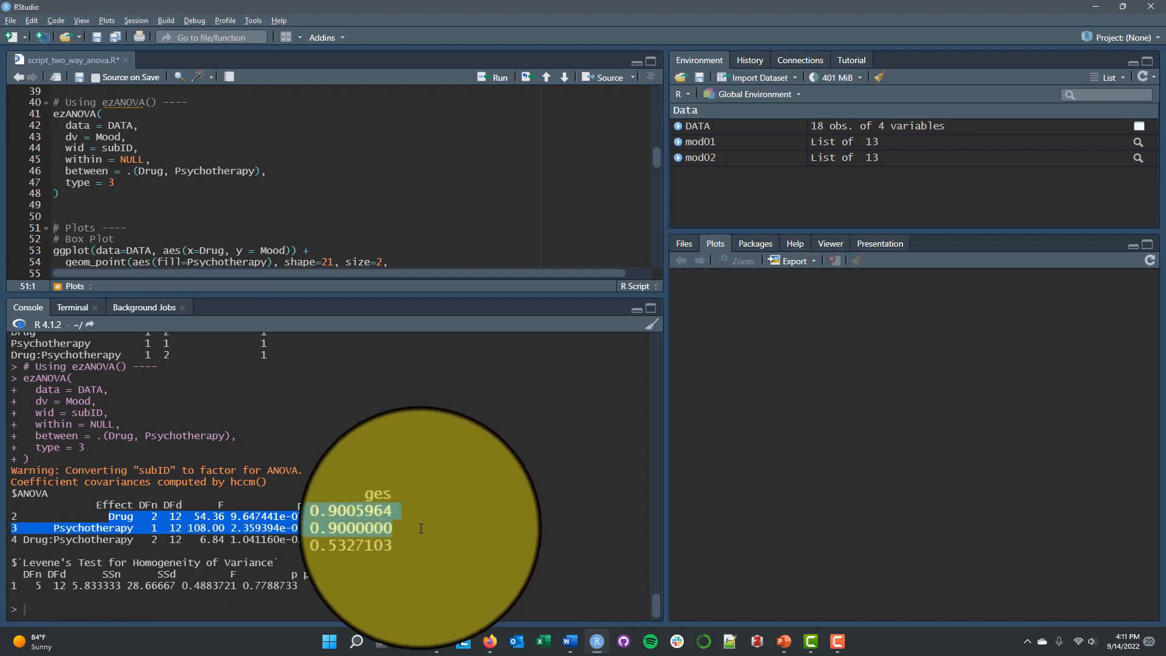
{"action": "mouse_move", "coordinate": [417, 540]}
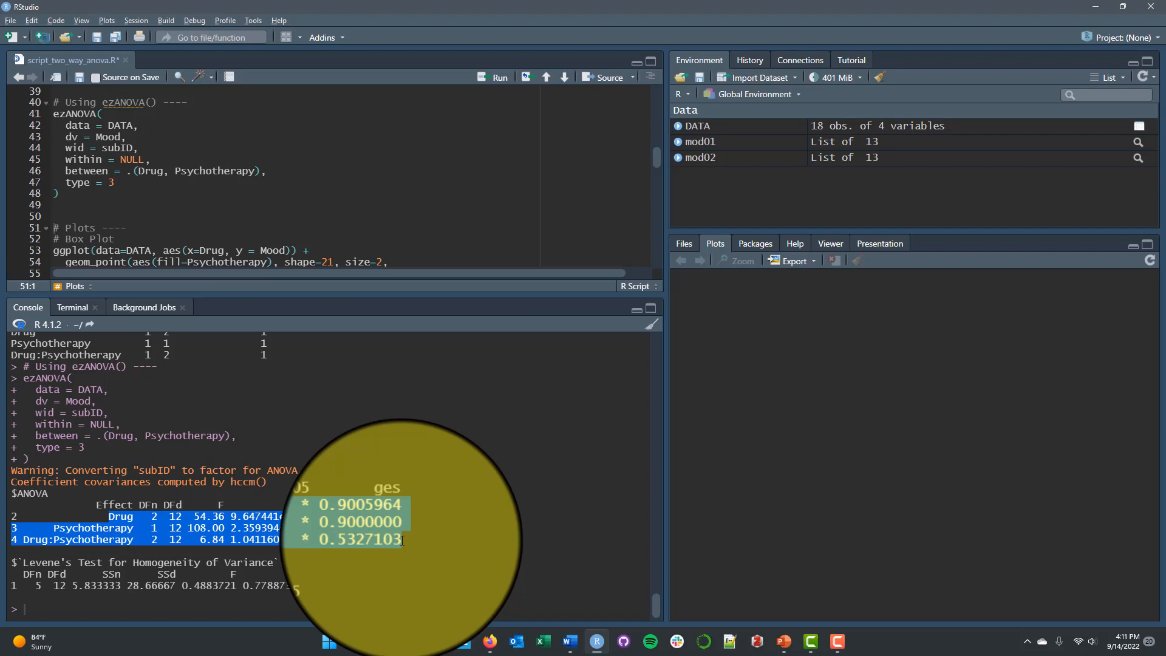
{"action": "mouse_move", "coordinate": [419, 554]}
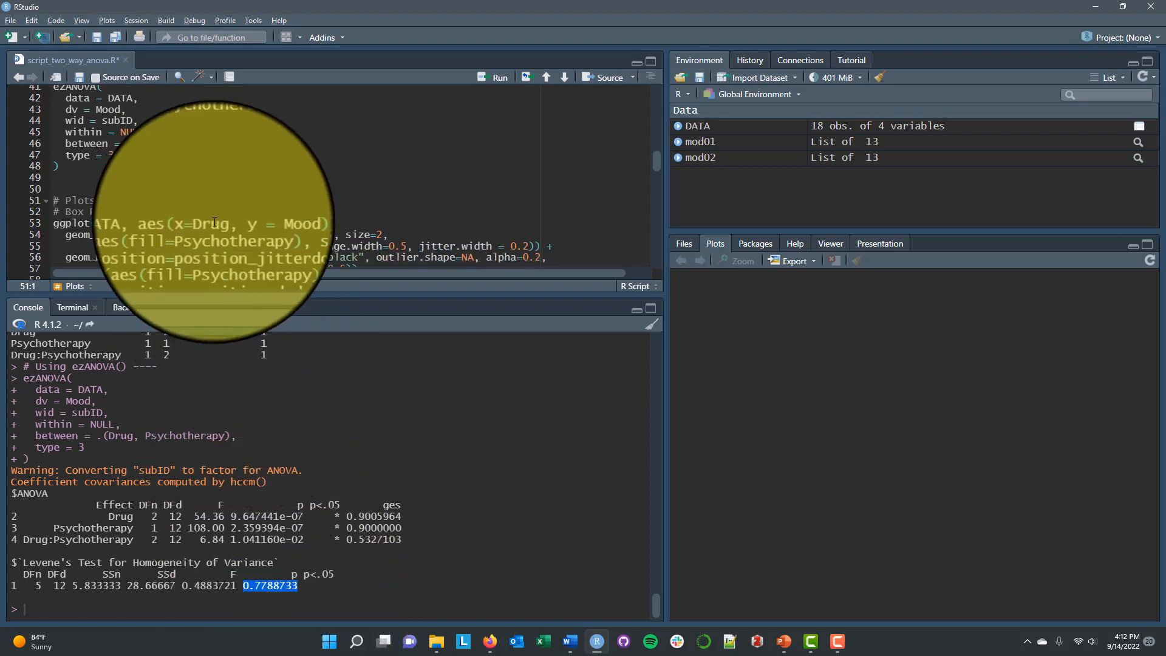
Render the ggplot box plot of Mood Score by Drug Group, points coloured by psychotherapy.
{"action": "scroll", "scroll_direction": "down", "scroll_amount": 3}
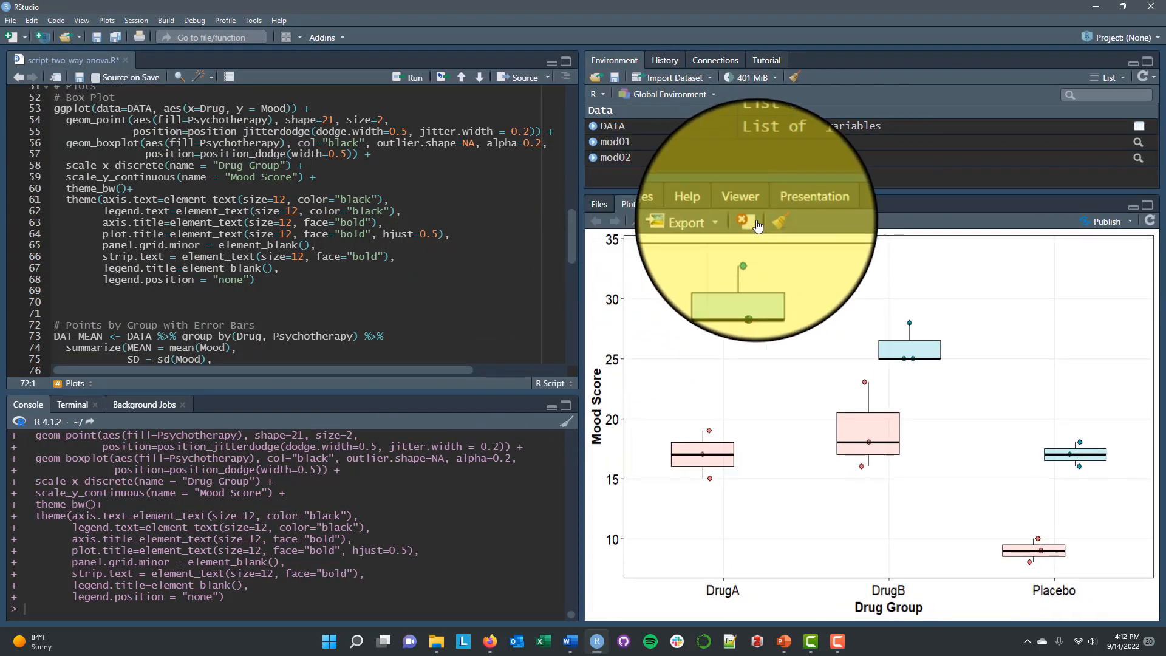
{"action": "mouse_move", "coordinate": [703, 461]}
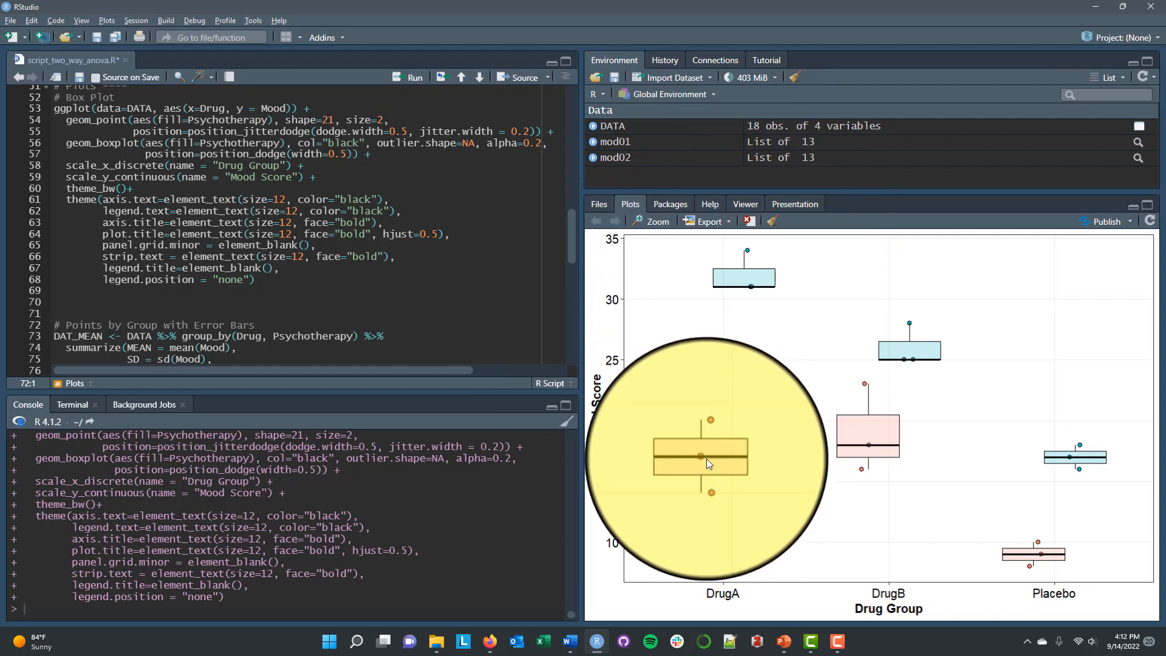
{"action": "mouse_move", "coordinate": [1043, 559]}
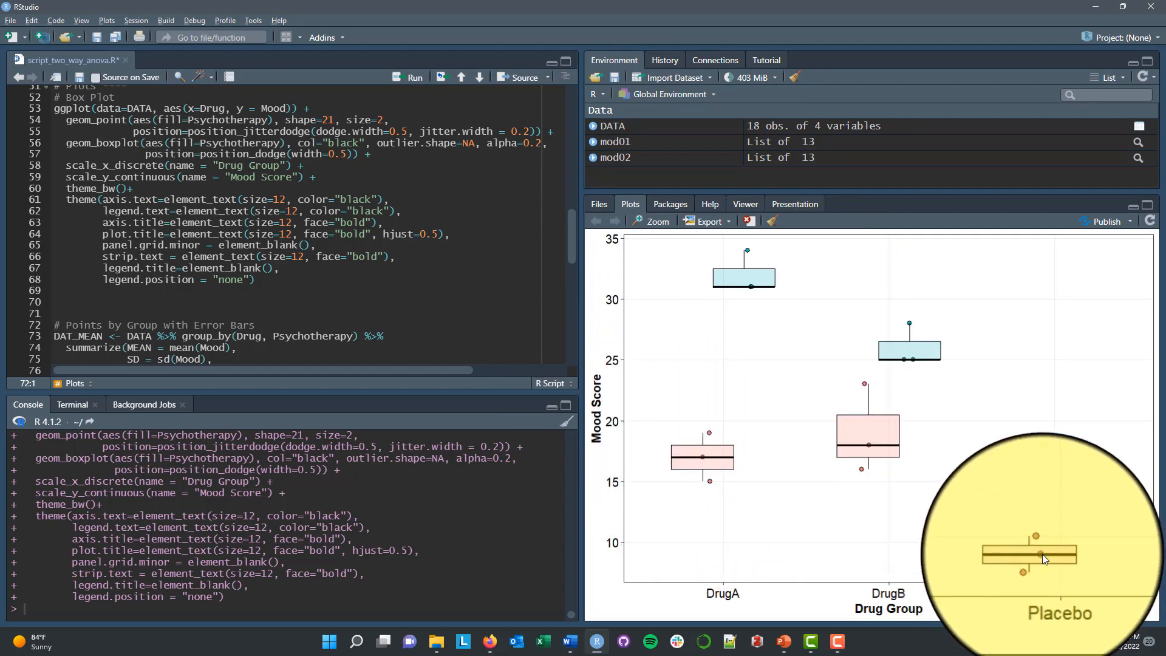
{"action": "mouse_move", "coordinate": [870, 528]}
{"action": "type", "text": "bottom"}
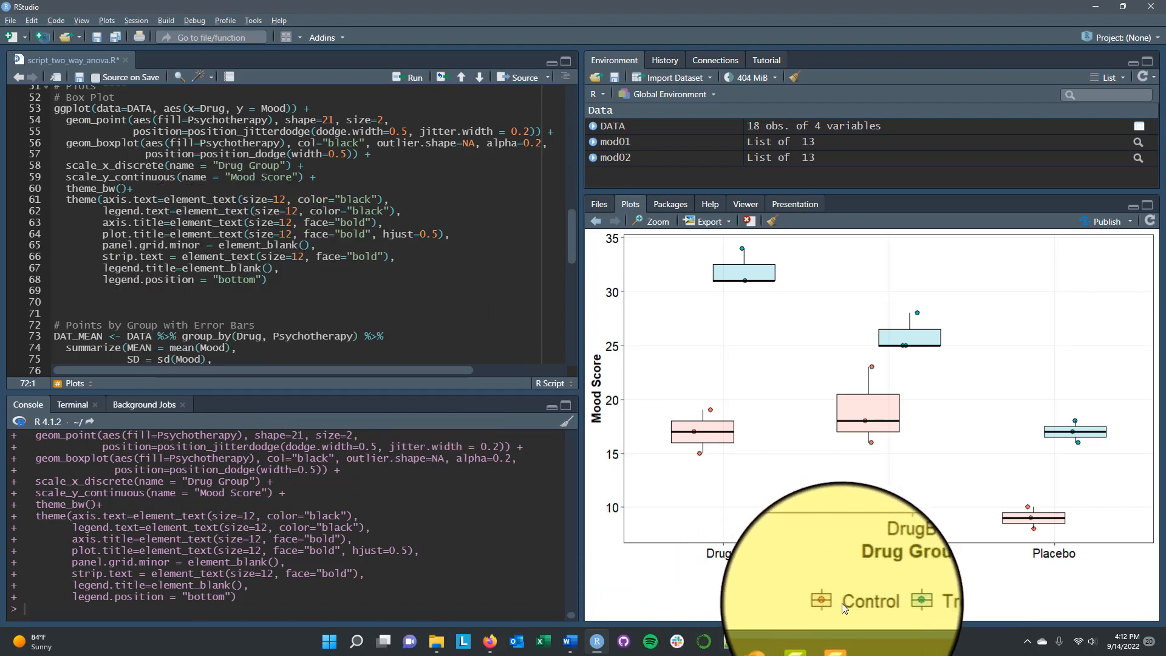
{"action": "mouse_move", "coordinate": [926, 610]}
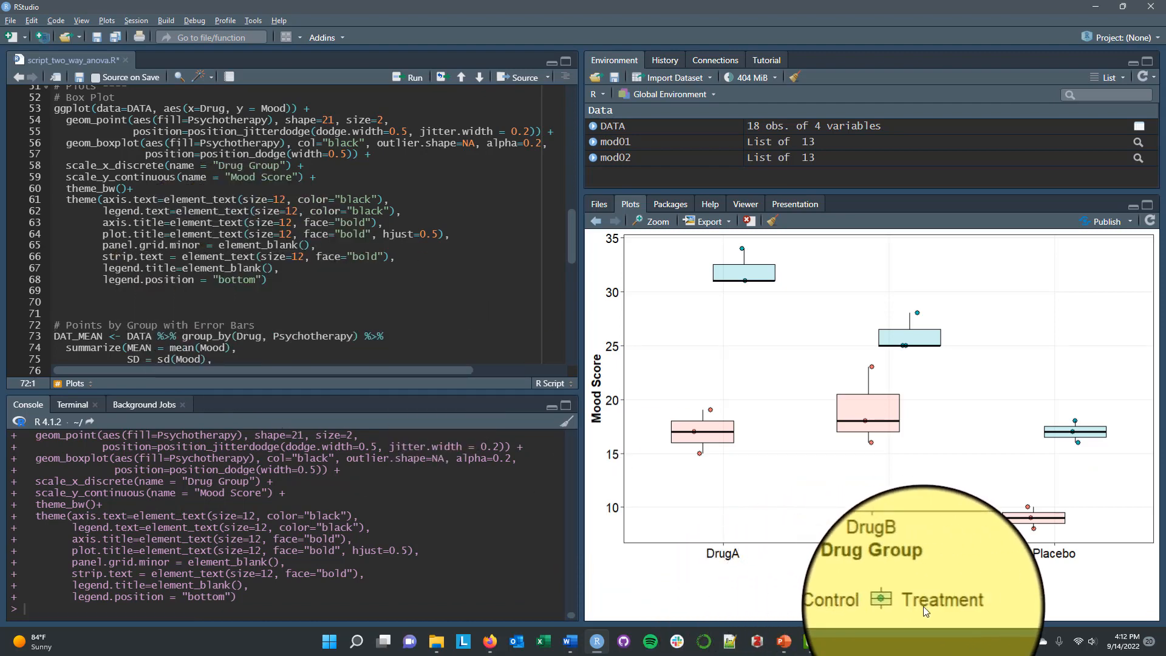
{"action": "mouse_move", "coordinate": [712, 424]}
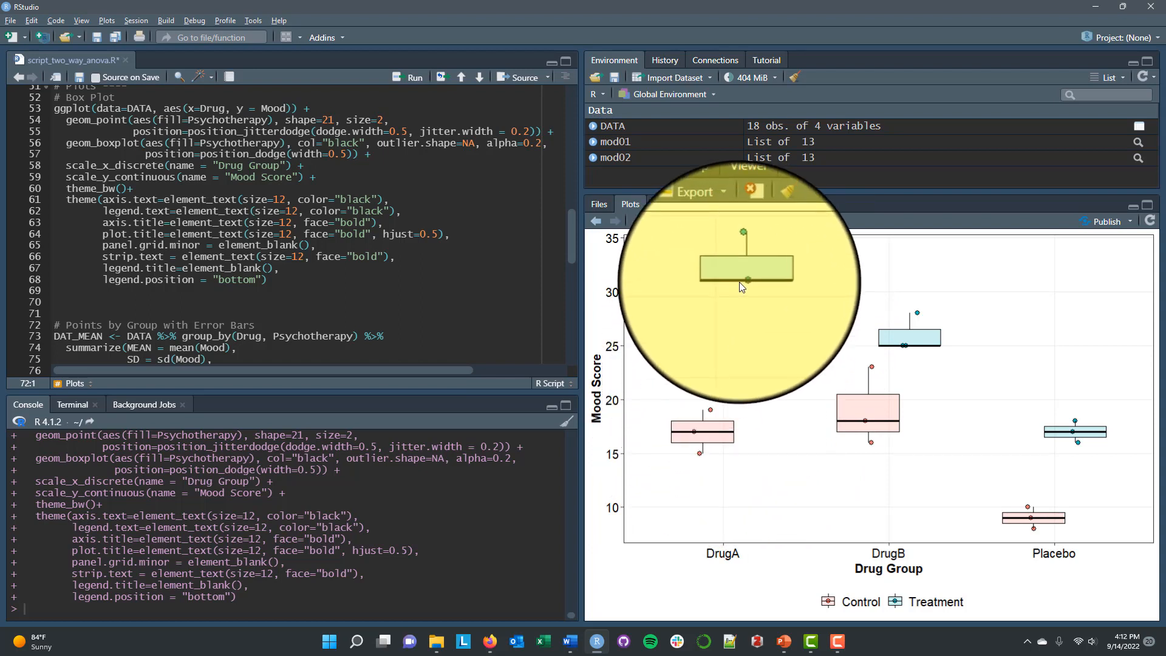
{"action": "mouse_move", "coordinate": [742, 287]}
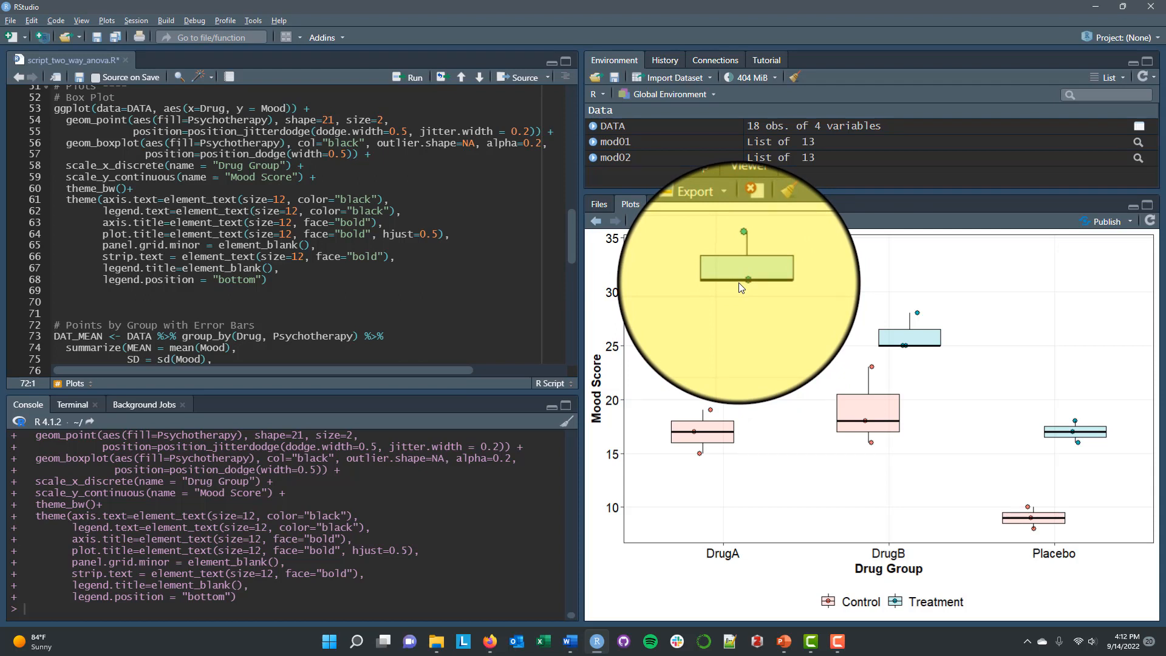
{"action": "mouse_move", "coordinate": [748, 311]}
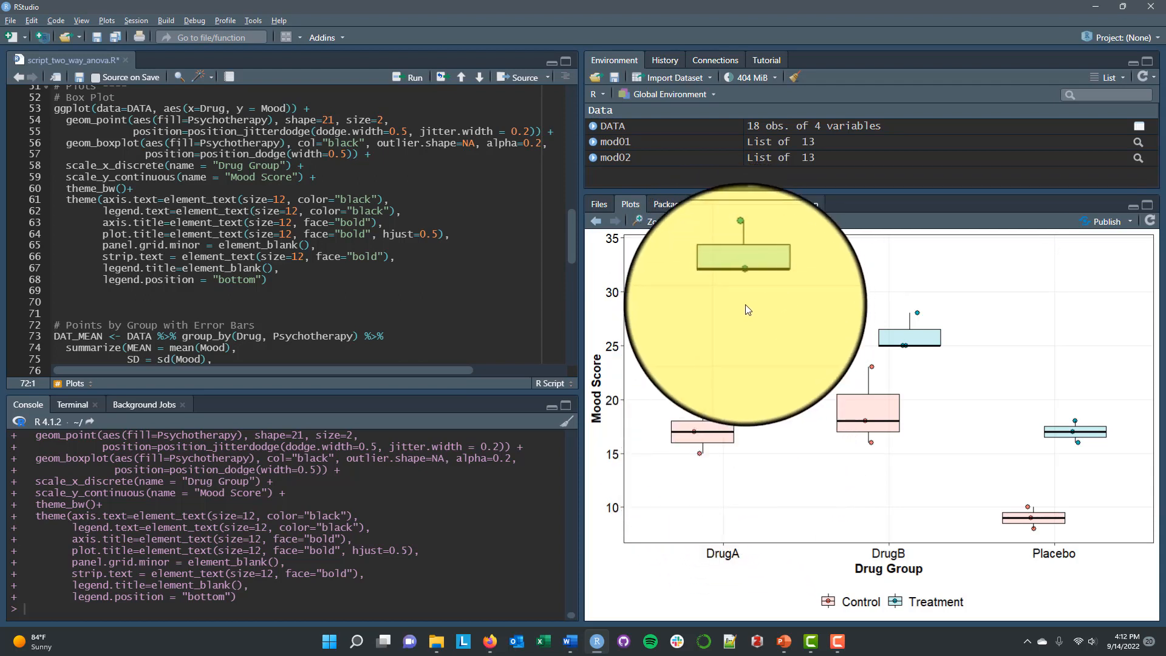
{"action": "mouse_move", "coordinate": [677, 389]}
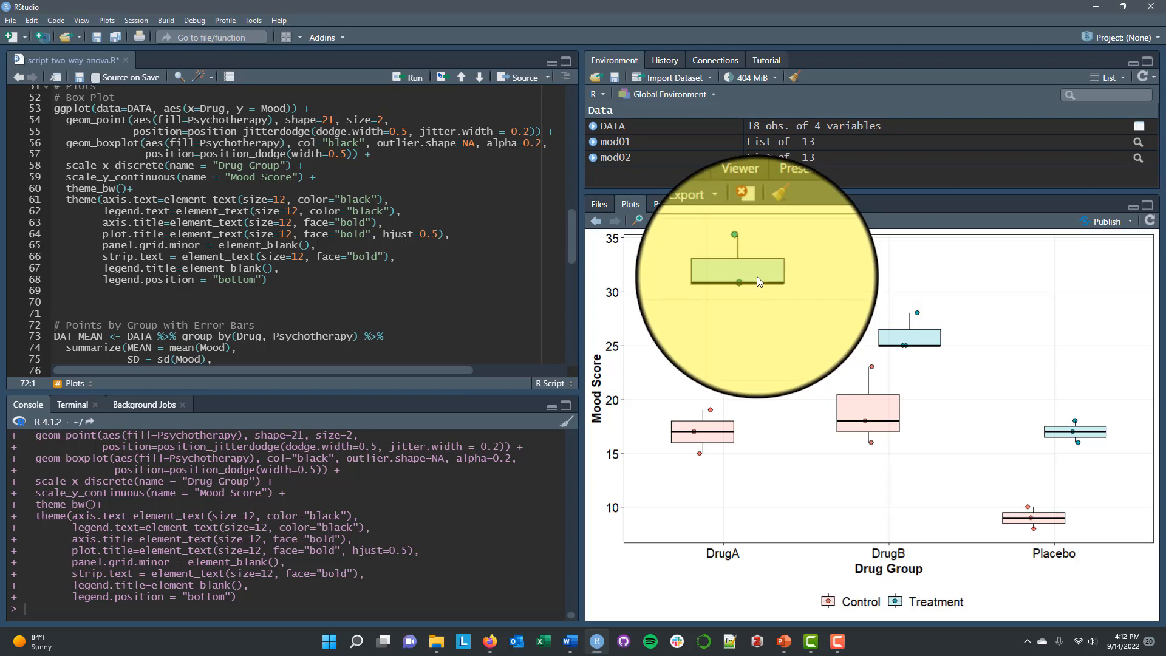
{"action": "mouse_move", "coordinate": [721, 413]}
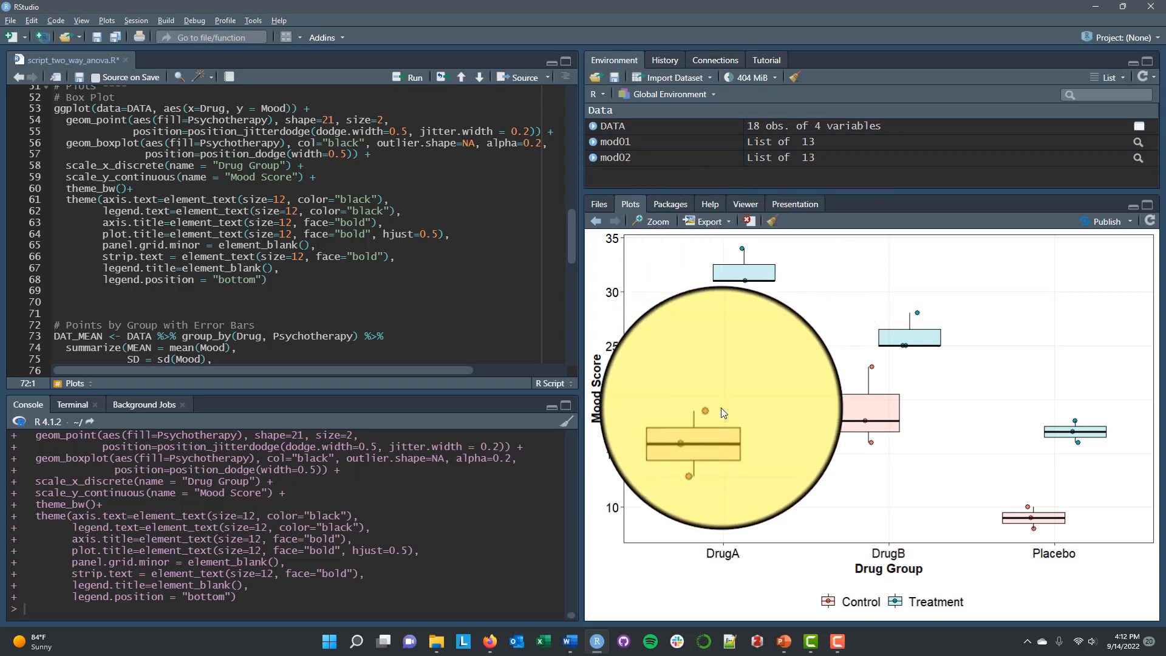
{"action": "mouse_move", "coordinate": [740, 288]}
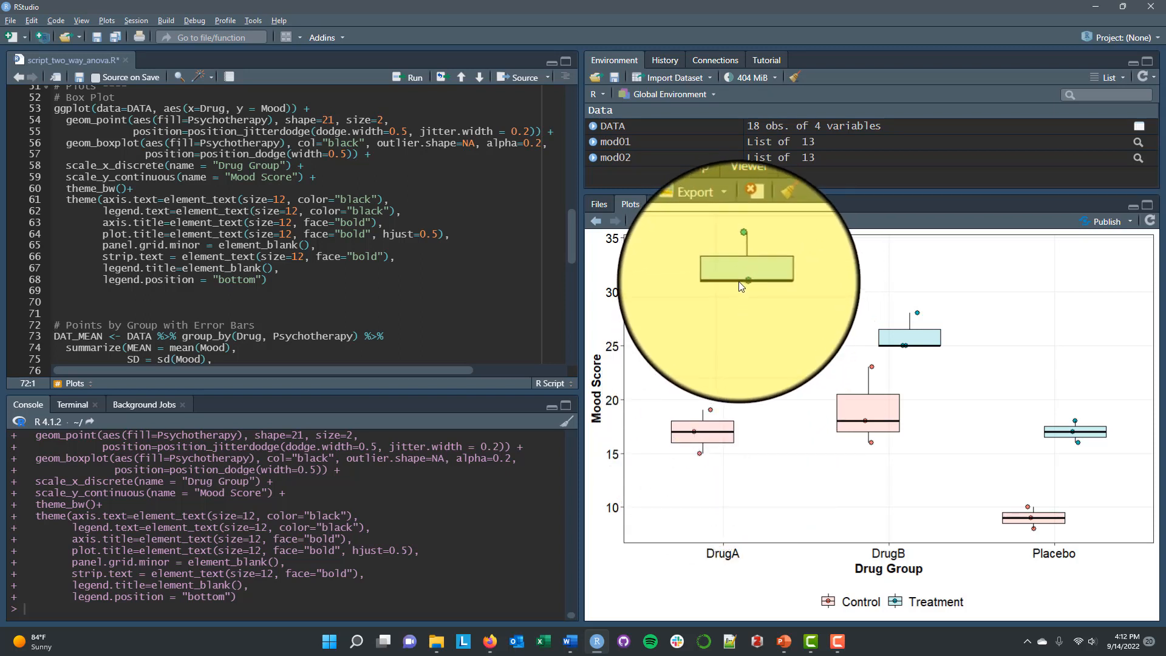
{"action": "mouse_move", "coordinate": [1062, 443]}
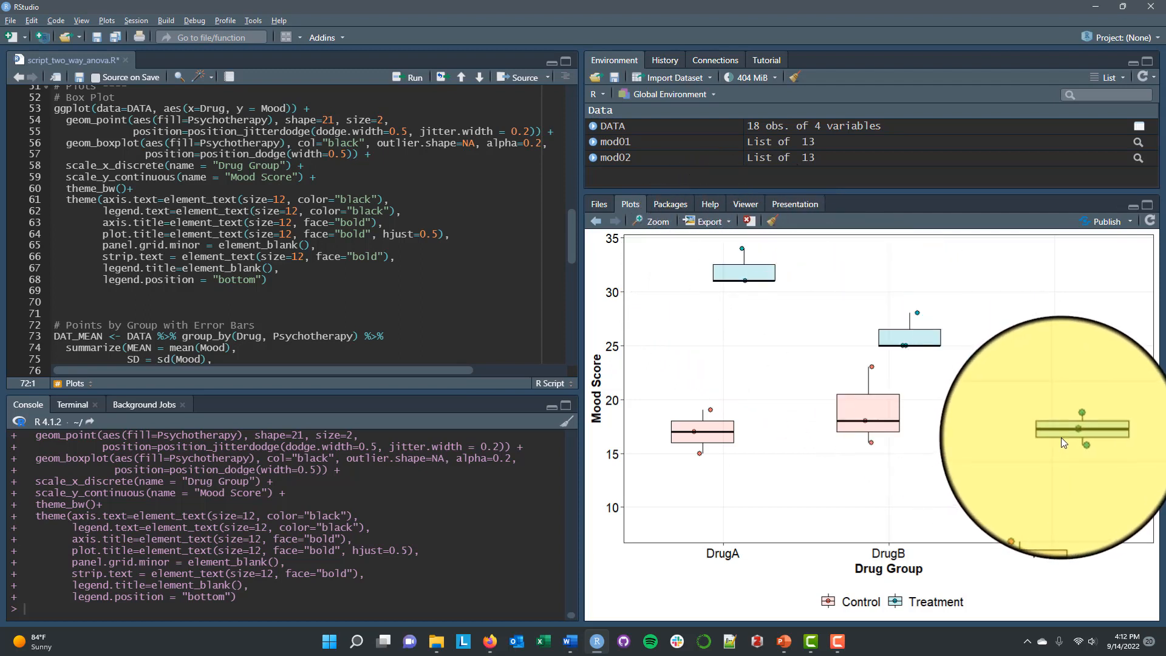
{"action": "mouse_move", "coordinate": [1094, 452]}
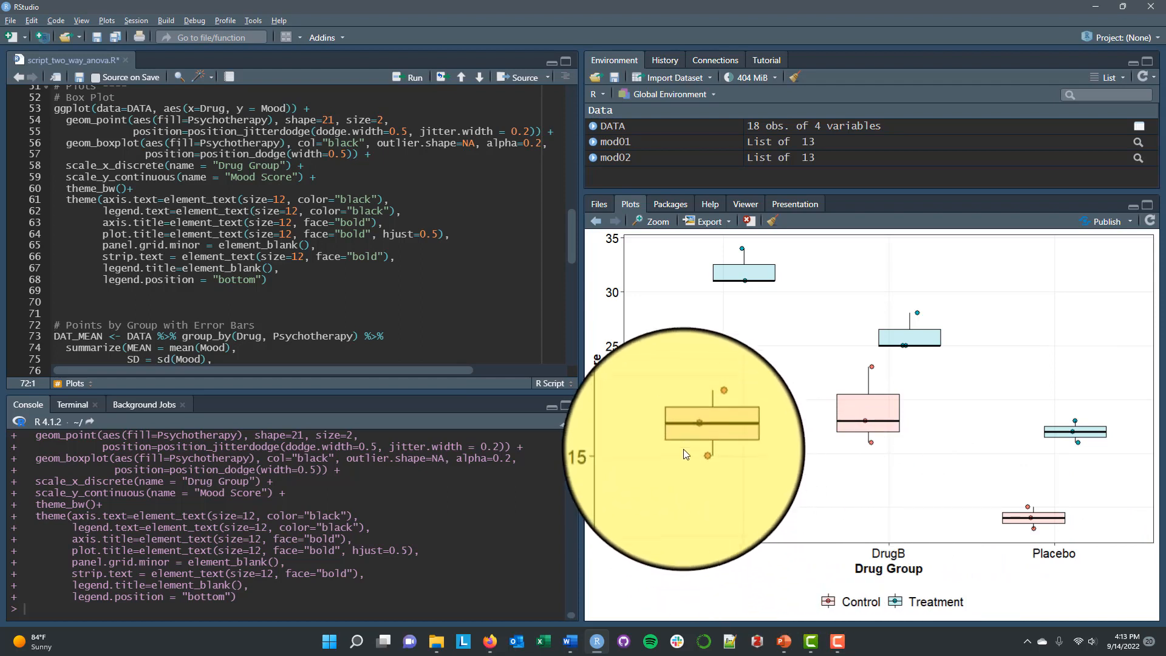
{"action": "mouse_move", "coordinate": [1031, 524]}
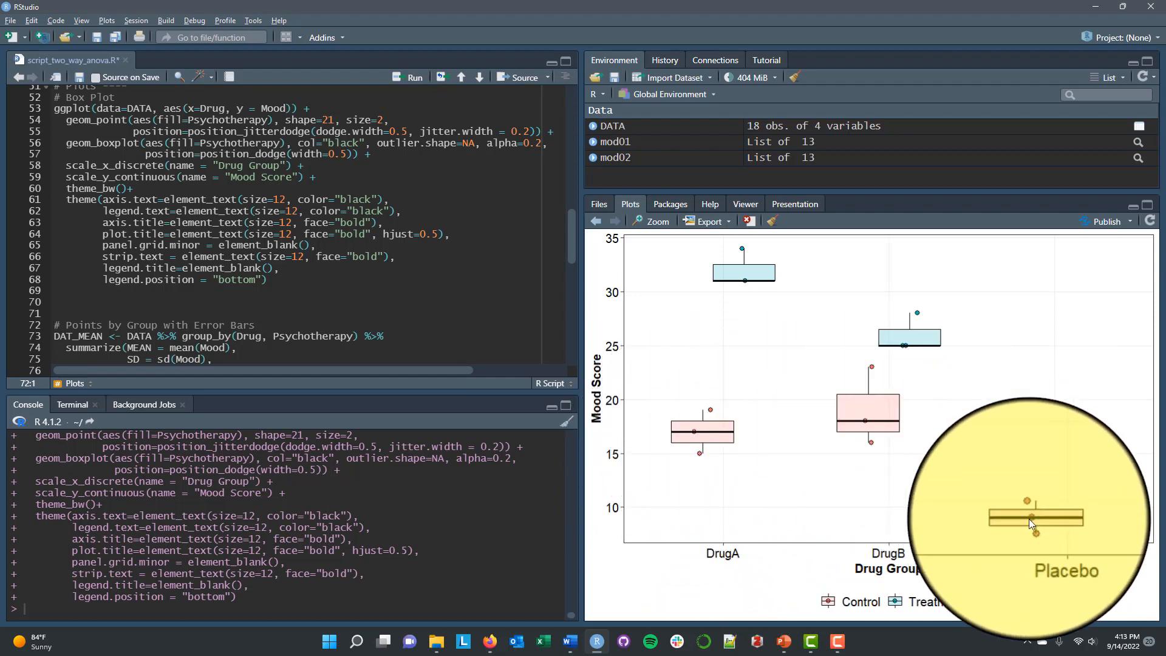
{"action": "mouse_move", "coordinate": [670, 447]}
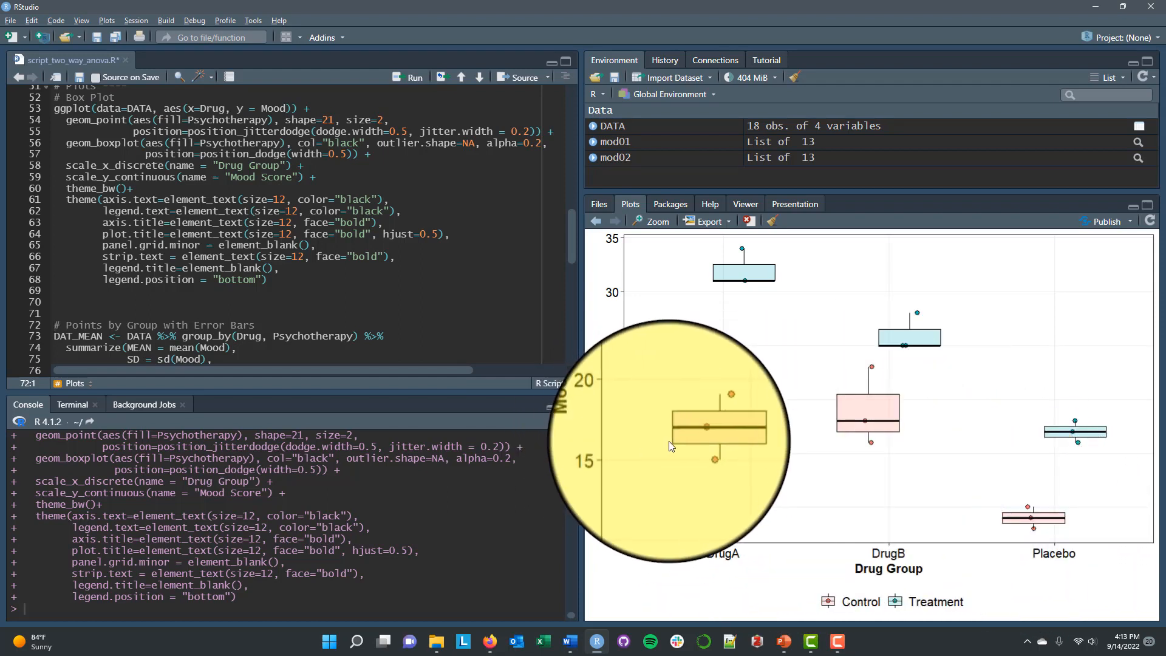
{"action": "mouse_move", "coordinate": [727, 325]}
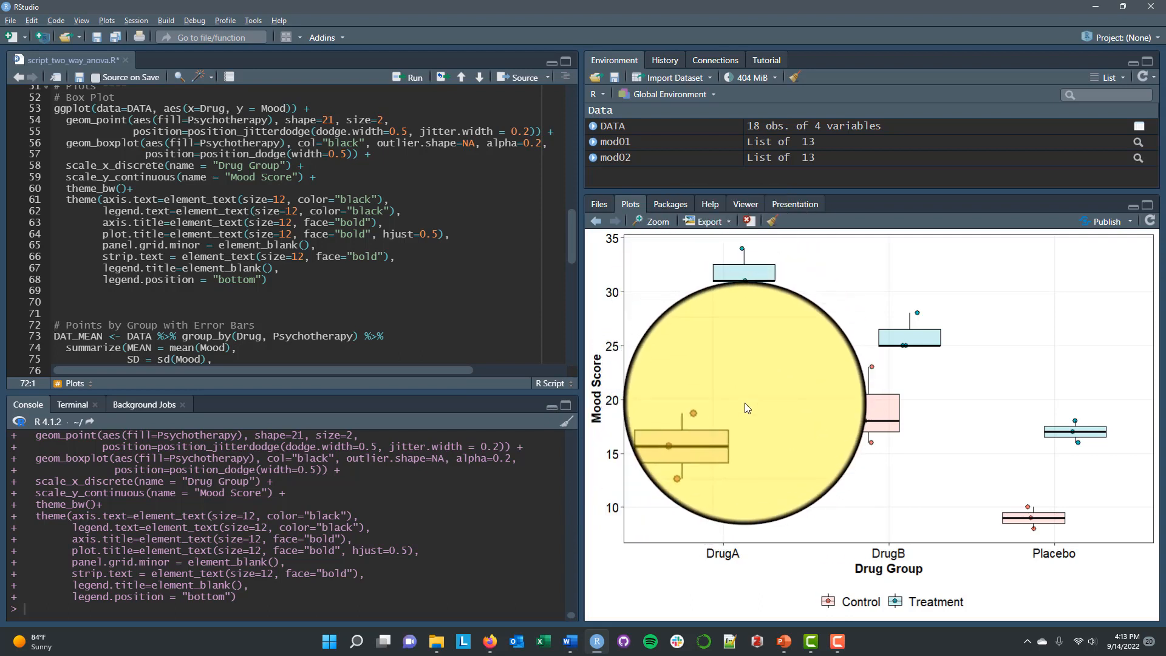
{"action": "mouse_move", "coordinate": [1080, 527]}
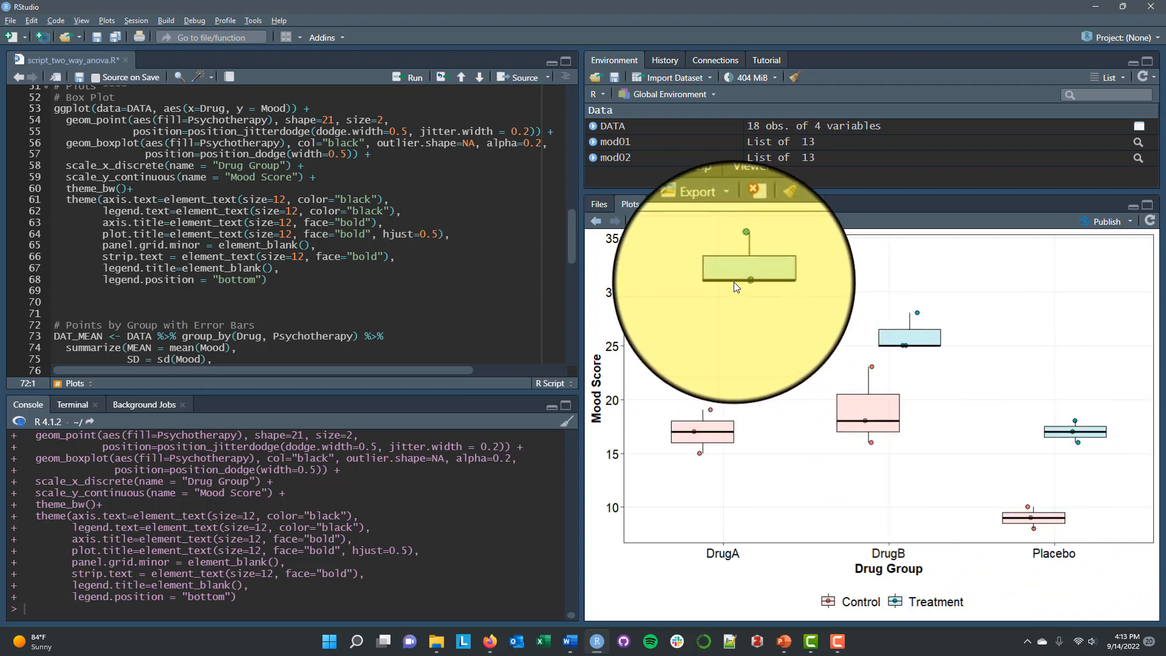
{"action": "mouse_move", "coordinate": [874, 457]}
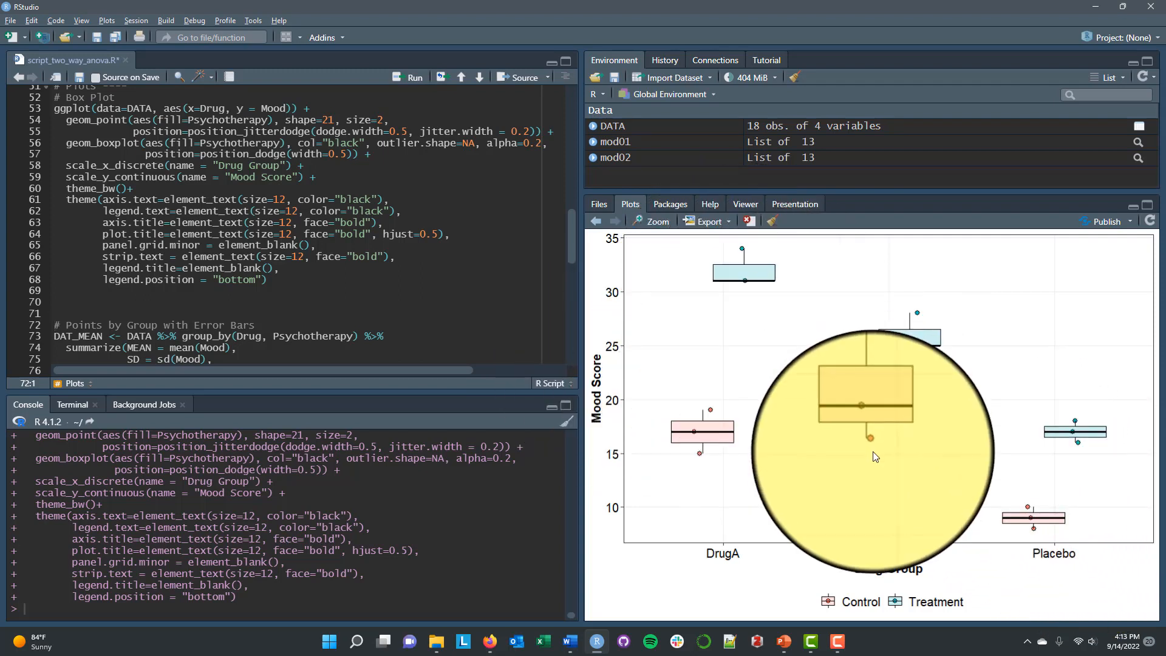
{"action": "mouse_move", "coordinate": [882, 467]}
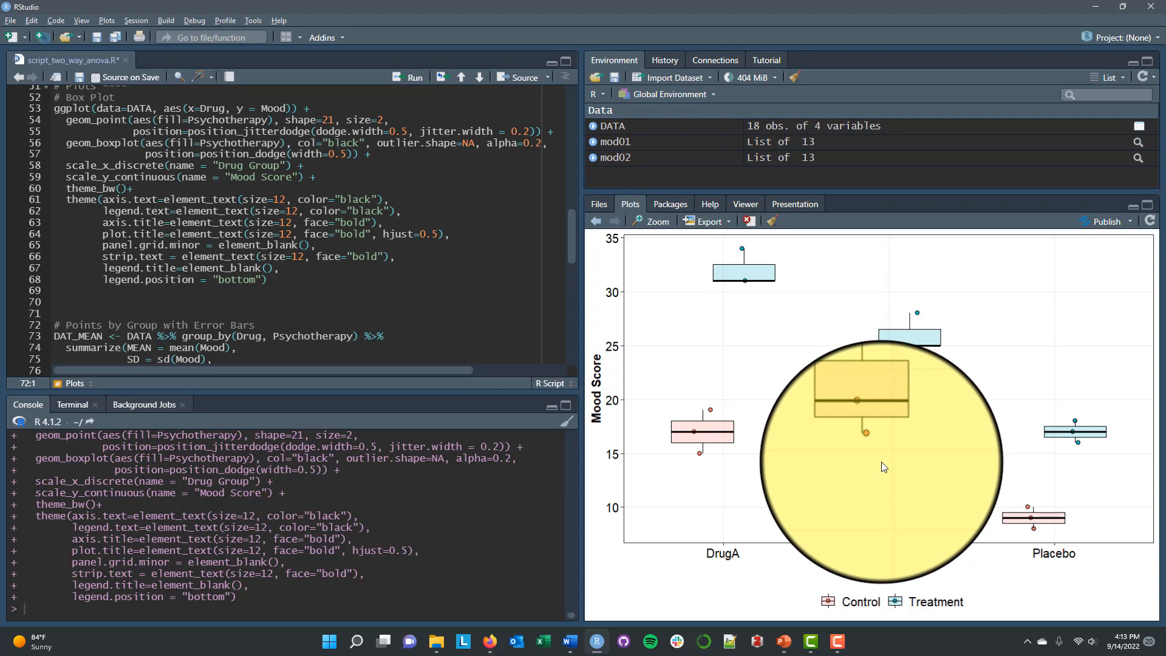
Run the DAT_MEAN summarize/mutate pipeline and head(DAT_MEAN) under 'Points by Group with Error Bars'.
{"action": "scroll", "scroll_direction": "down", "scroll_amount": 3}
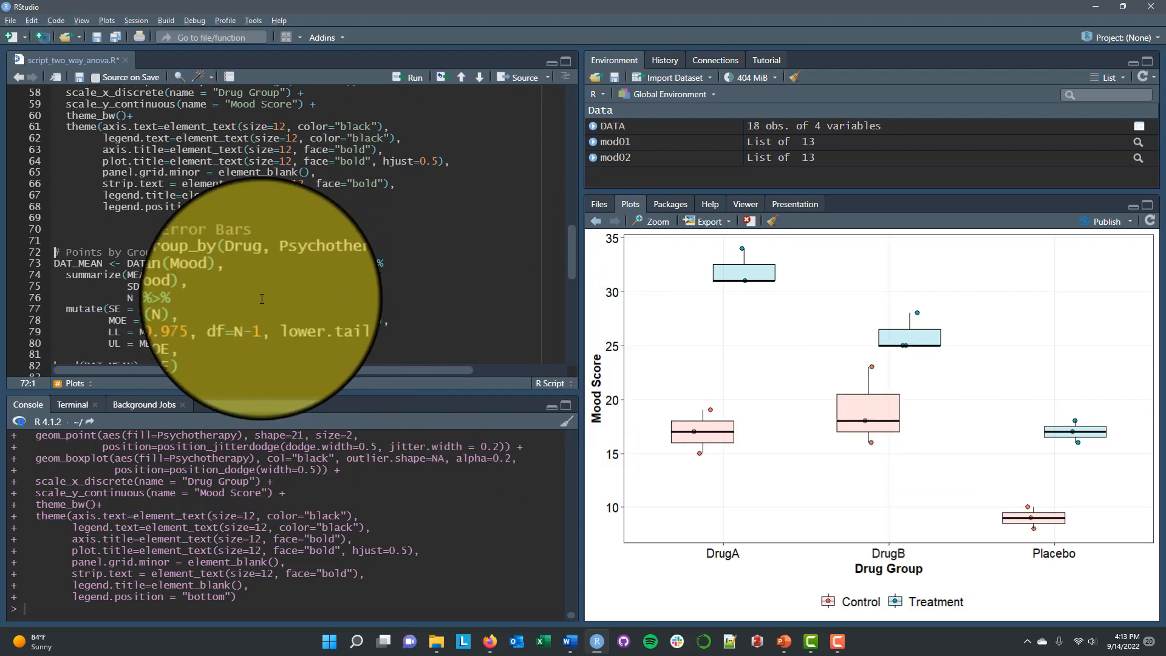
{"action": "scroll", "scroll_direction": "down", "scroll_amount": 3}
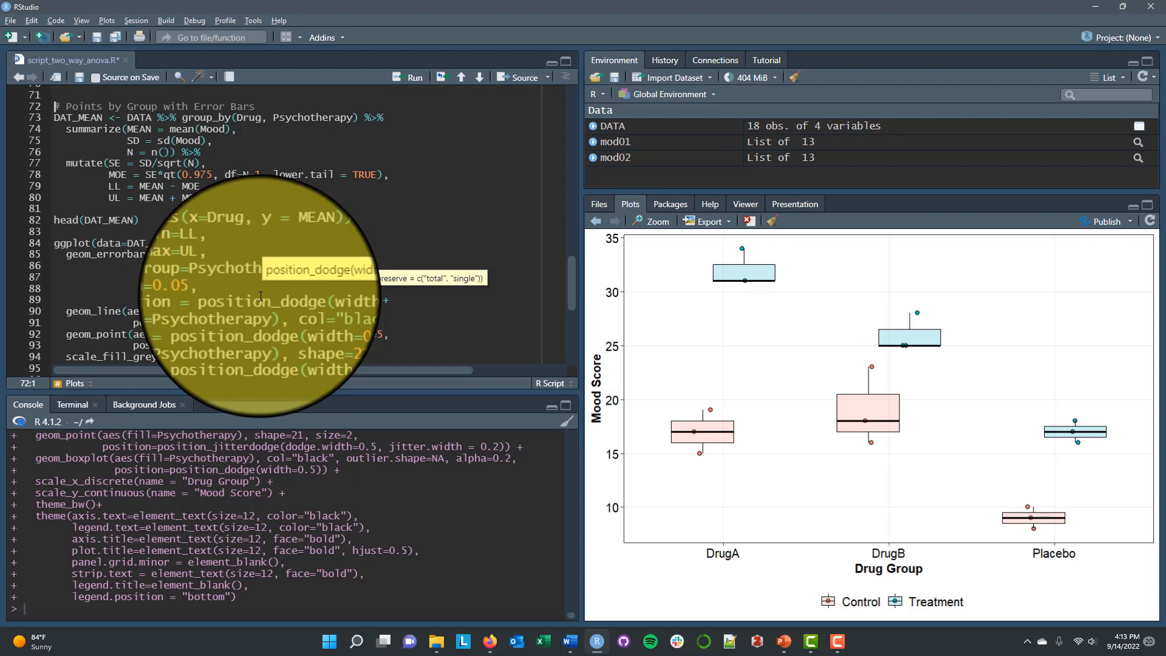
{"action": "mouse_move", "coordinate": [684, 446]}
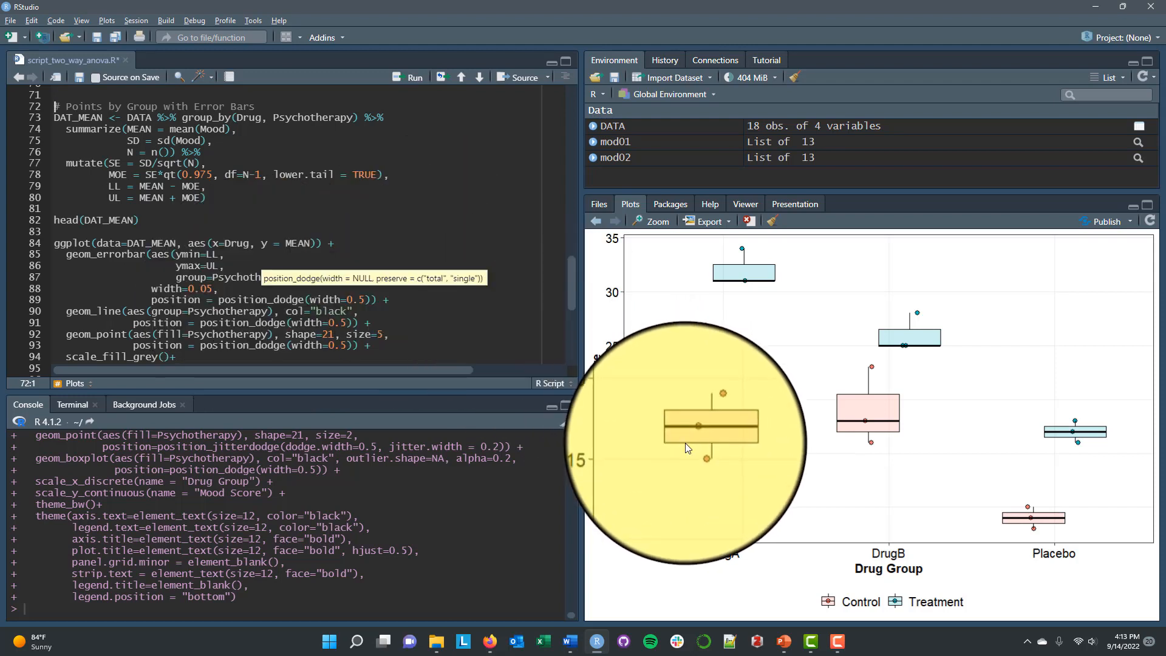
{"action": "mouse_move", "coordinate": [719, 422]}
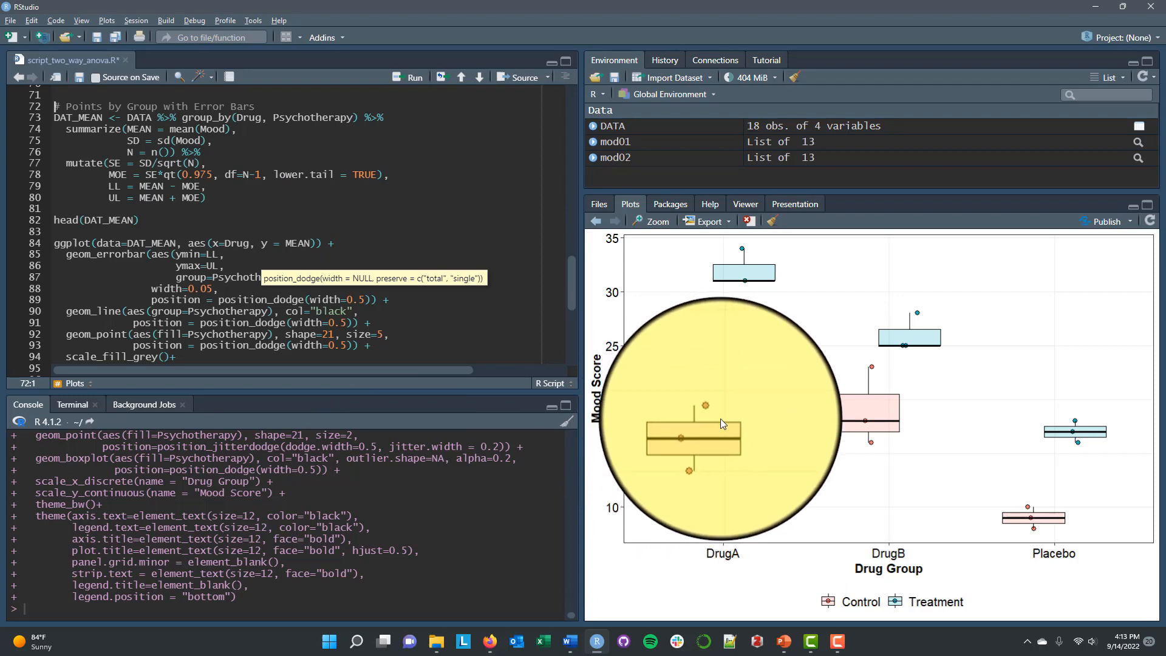
{"action": "mouse_move", "coordinate": [331, 288]}
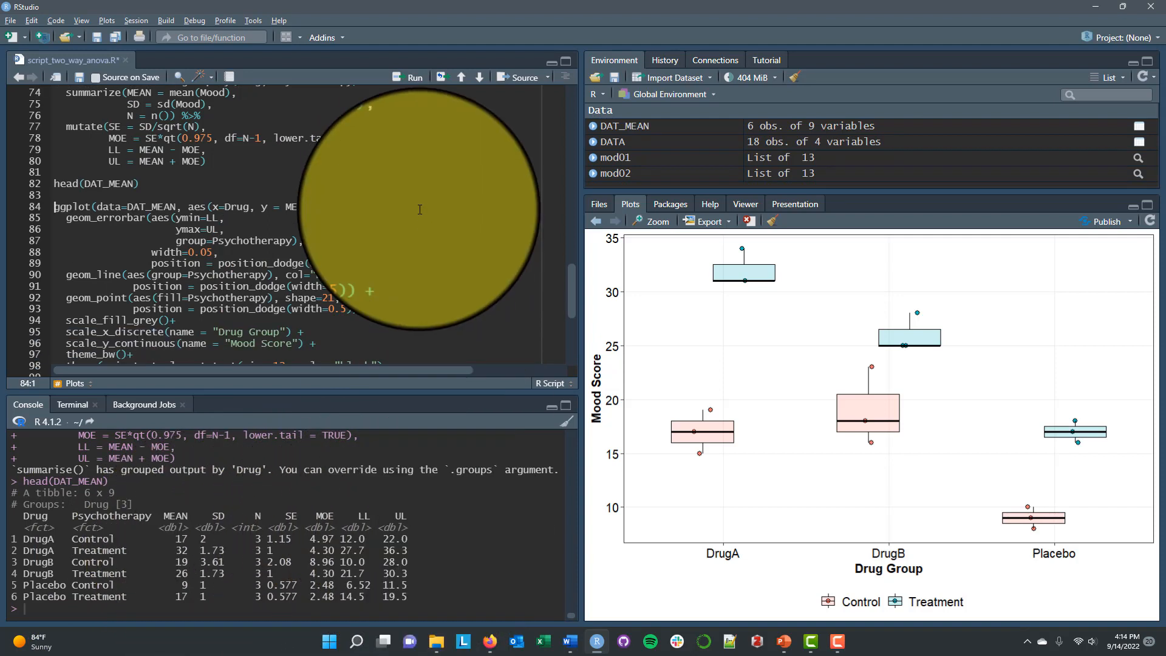
{"action": "scroll", "scroll_direction": "down", "scroll_amount": 3}
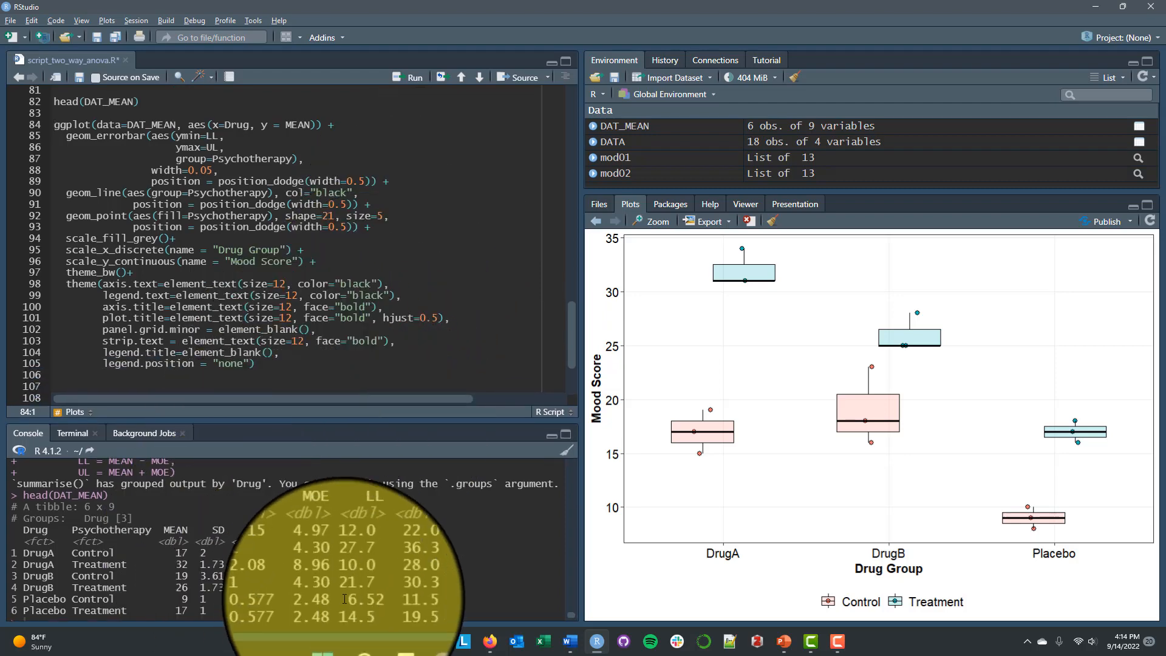
Run the DAT_MEAN ggplot with geom_errorbar, geom_line and geom_point to draw the means plot.
{"action": "left_click", "coordinate": [415, 77]}
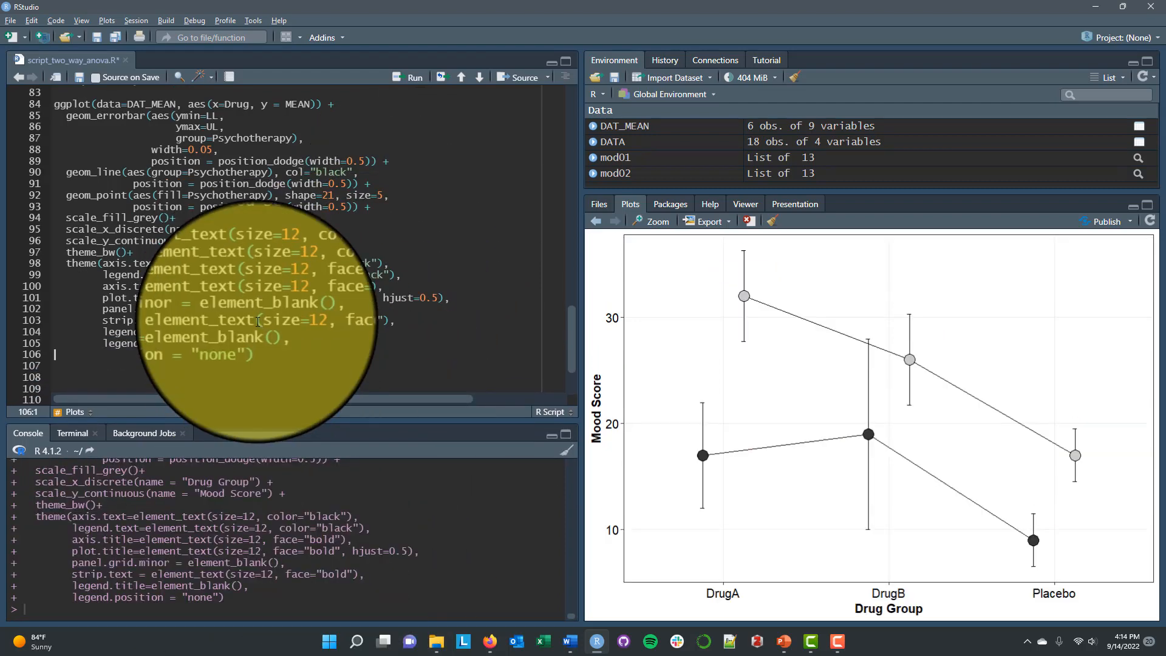
{"action": "mouse_move", "coordinate": [703, 455]}
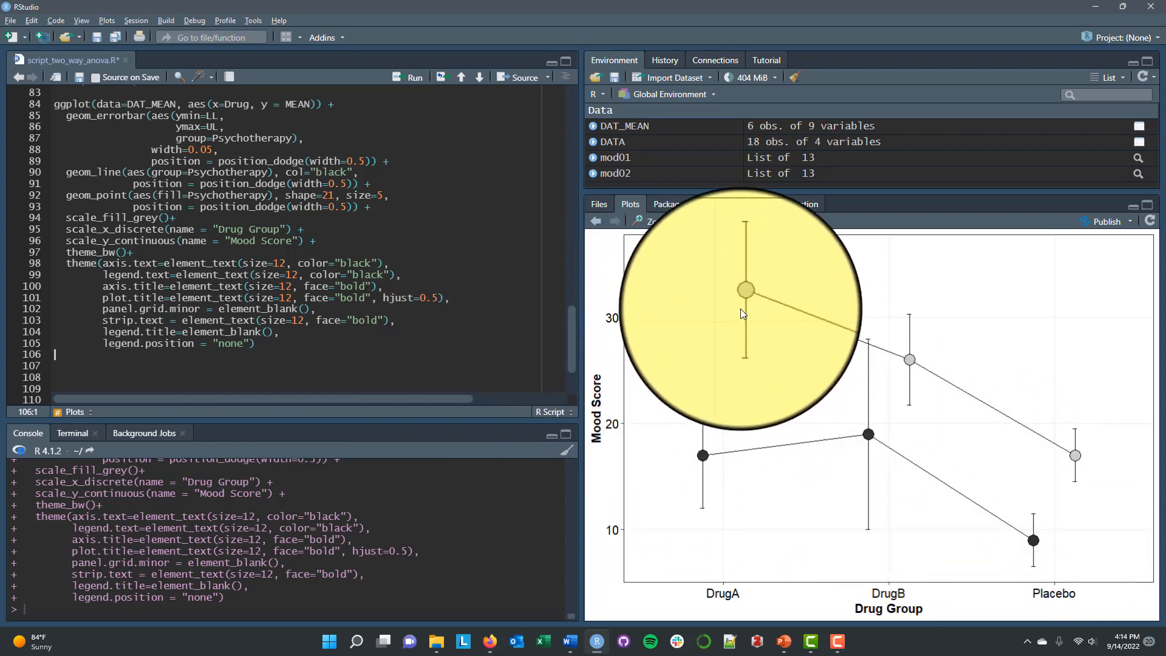
{"action": "mouse_move", "coordinate": [981, 451]}
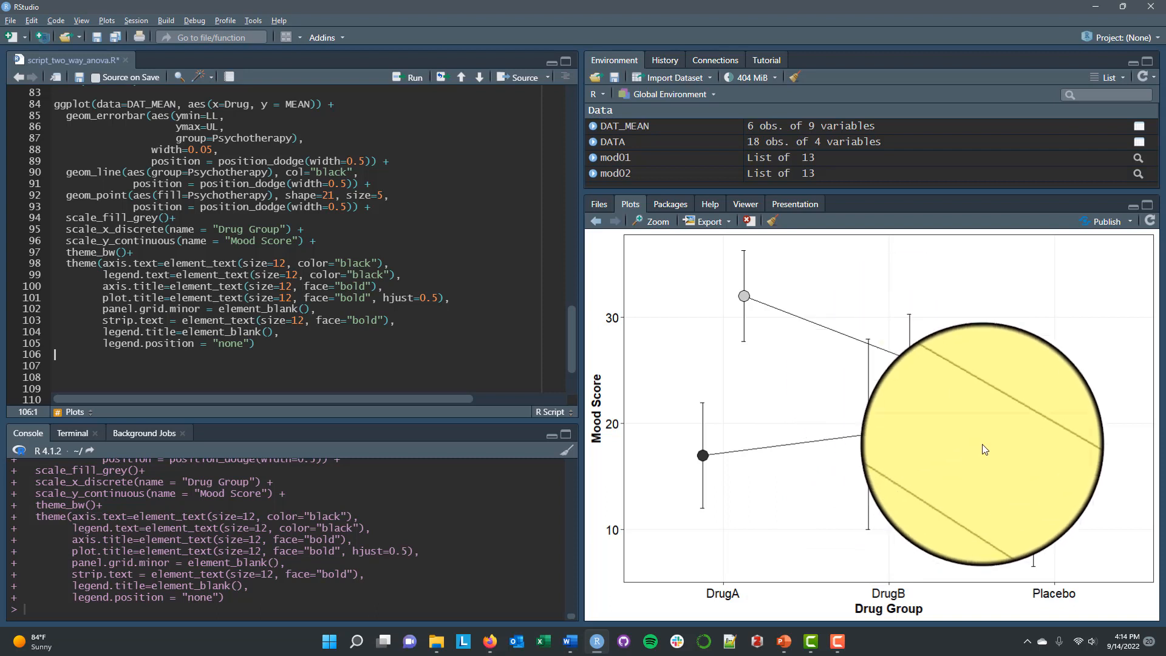
{"action": "mouse_move", "coordinate": [1042, 528]}
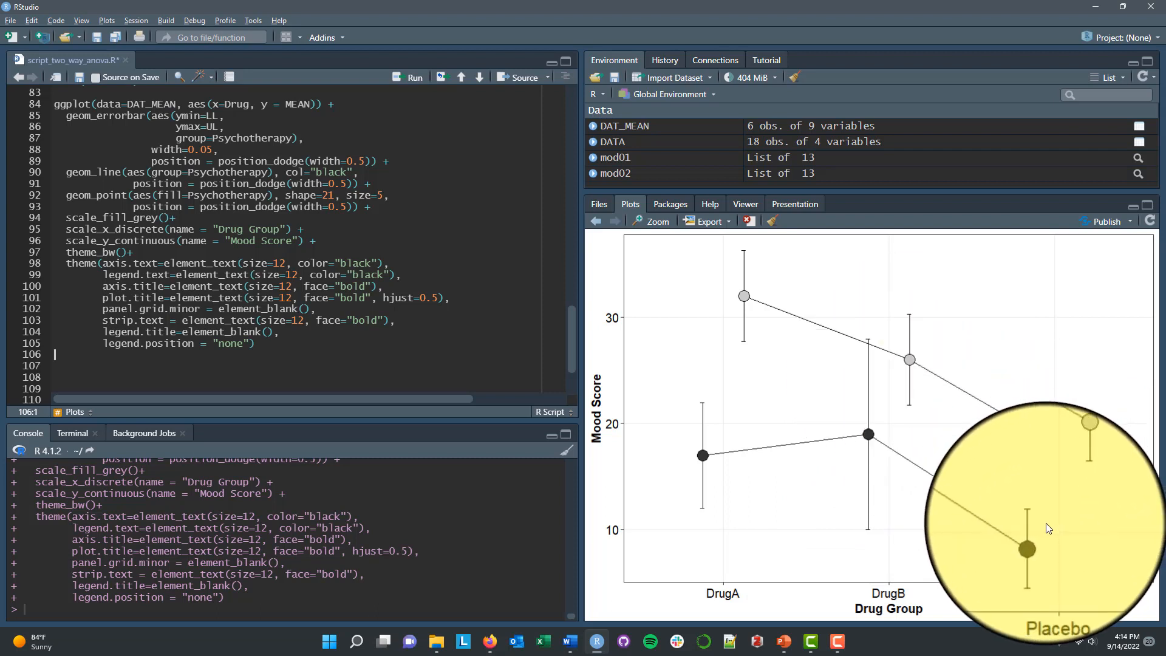
{"action": "mouse_move", "coordinate": [1036, 550]}
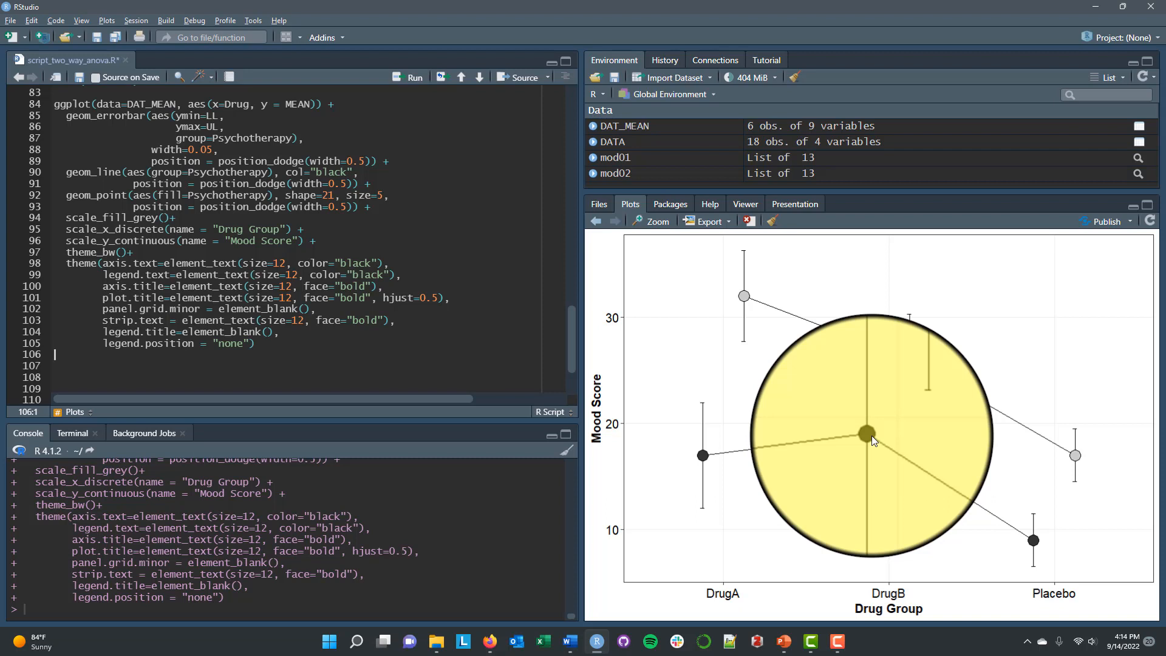
{"action": "mouse_move", "coordinate": [962, 457]}
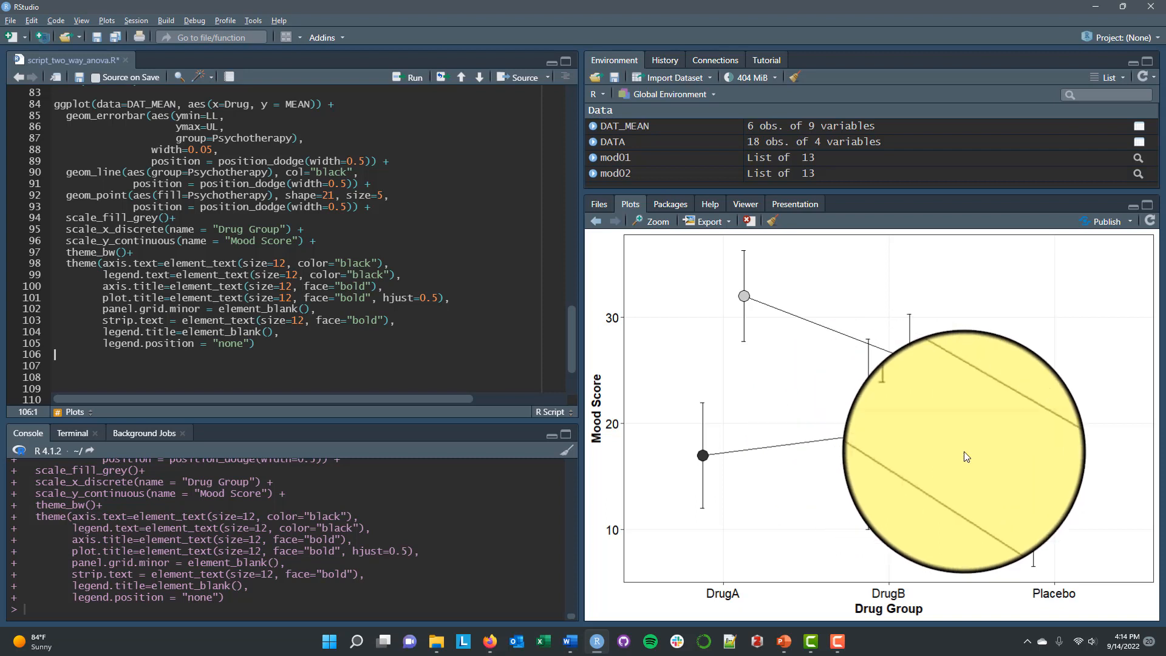